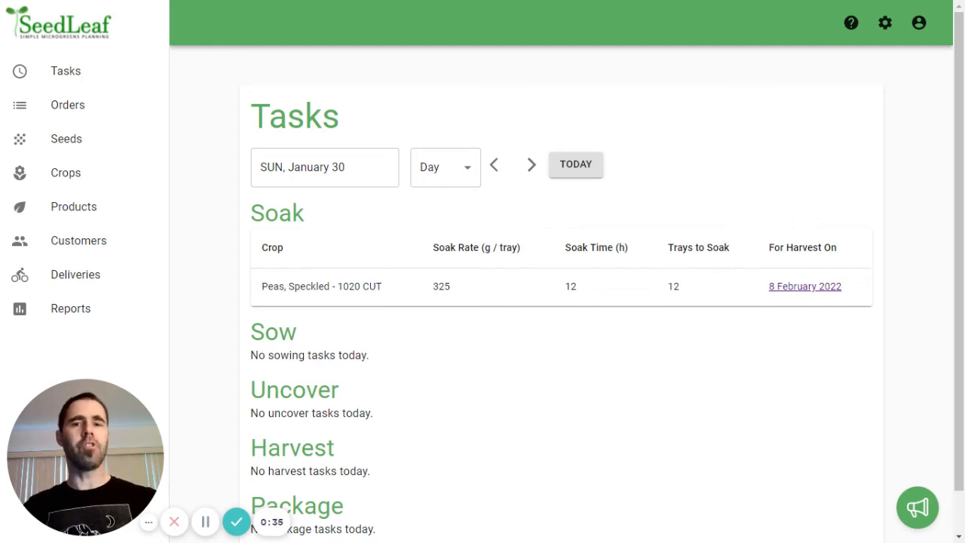
mouse_move(640, 187)
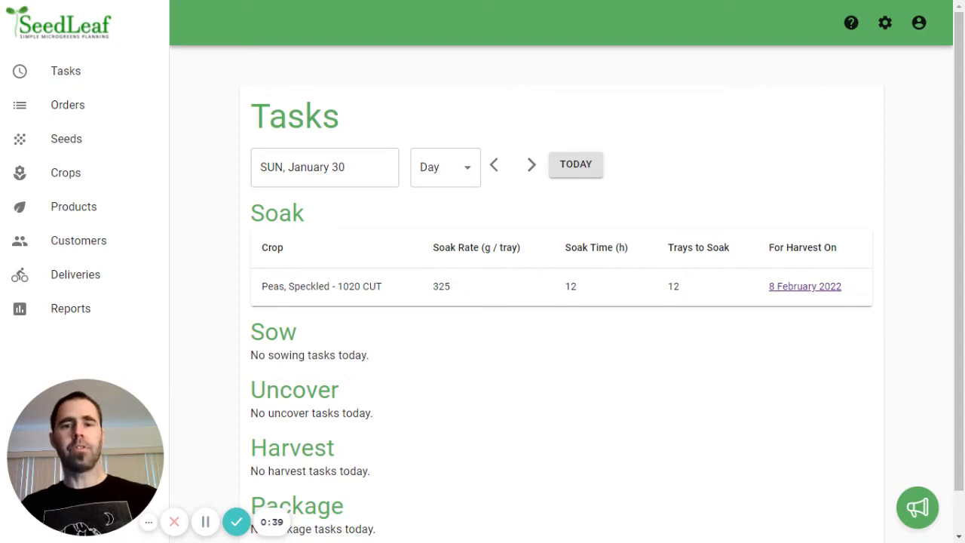
mouse_move(576, 163)
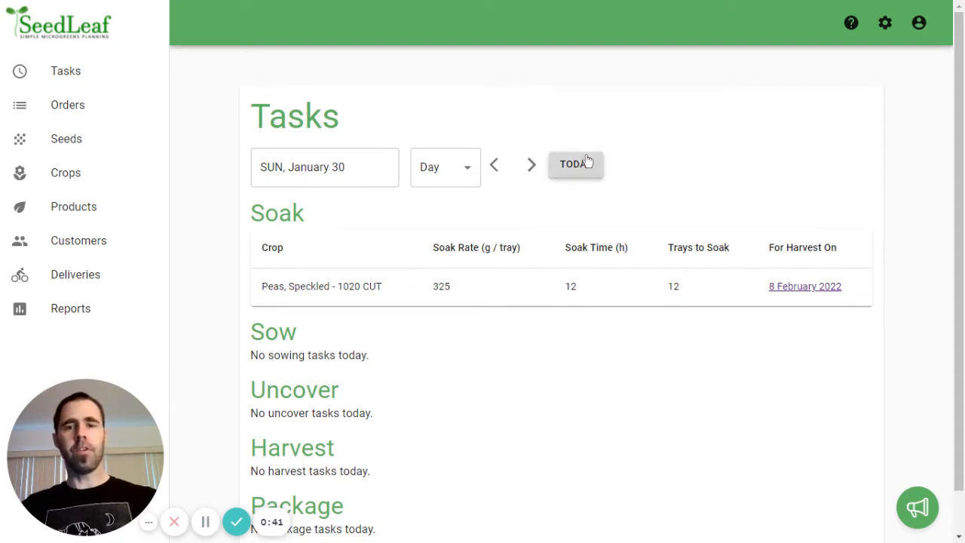
- Show the Day/Week view options for the Sunday, January 30 task list
left_click(443, 166)
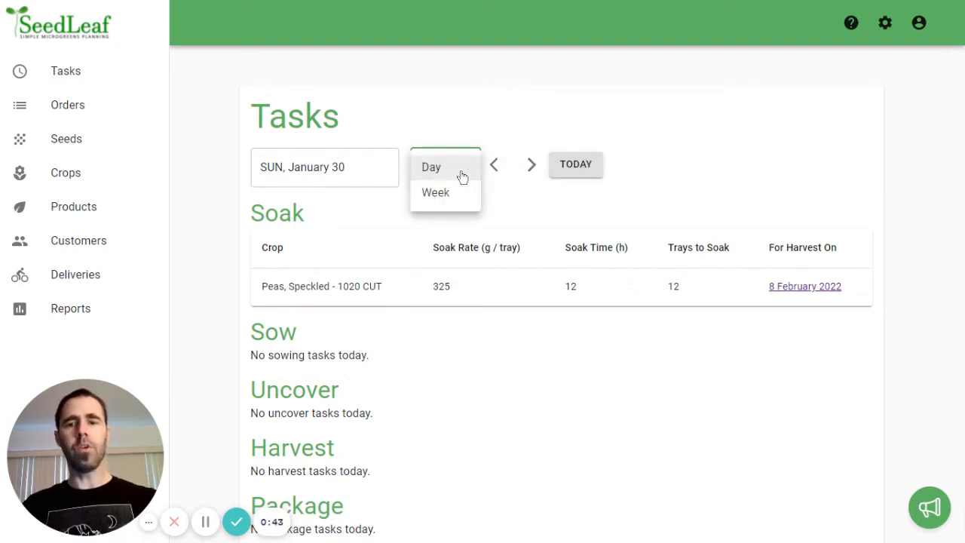
- Switch to the Week view showing tasks for Monday 24 to Sunday 30, then reopen the view choices
left_click(434, 191)
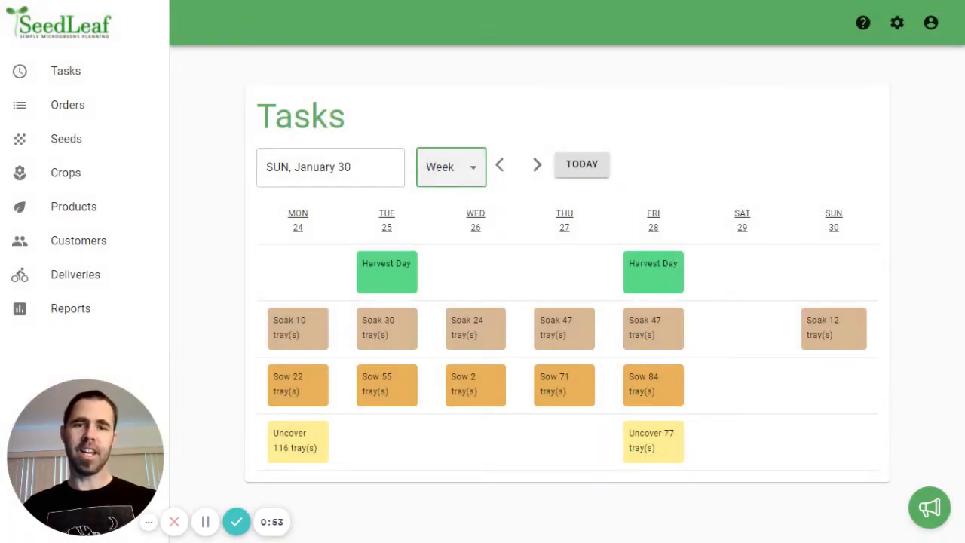
mouse_move(832, 277)
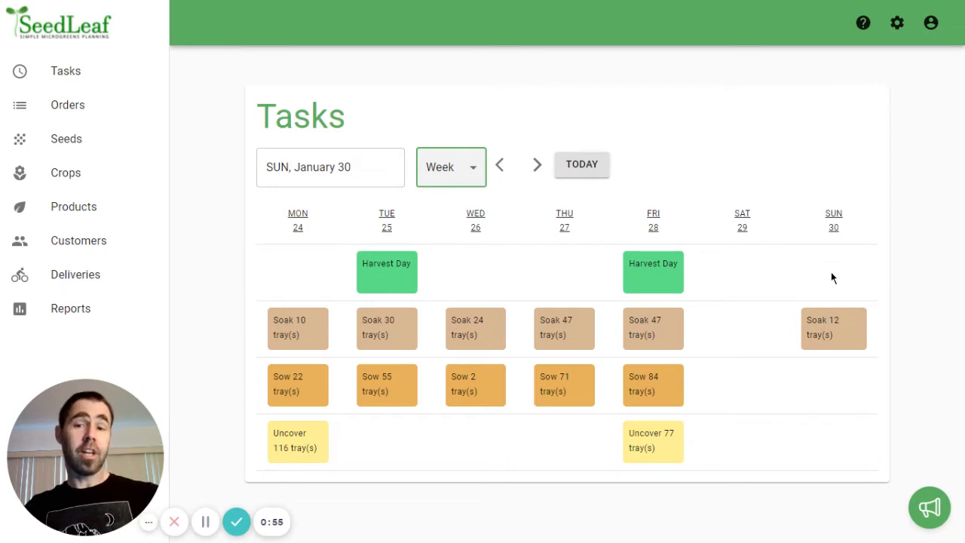
mouse_move(832, 293)
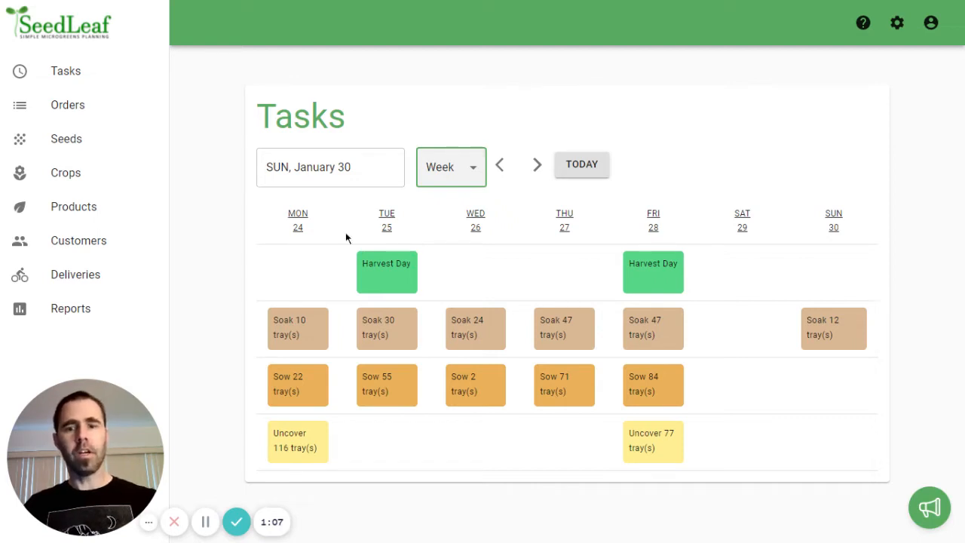
mouse_move(621, 228)
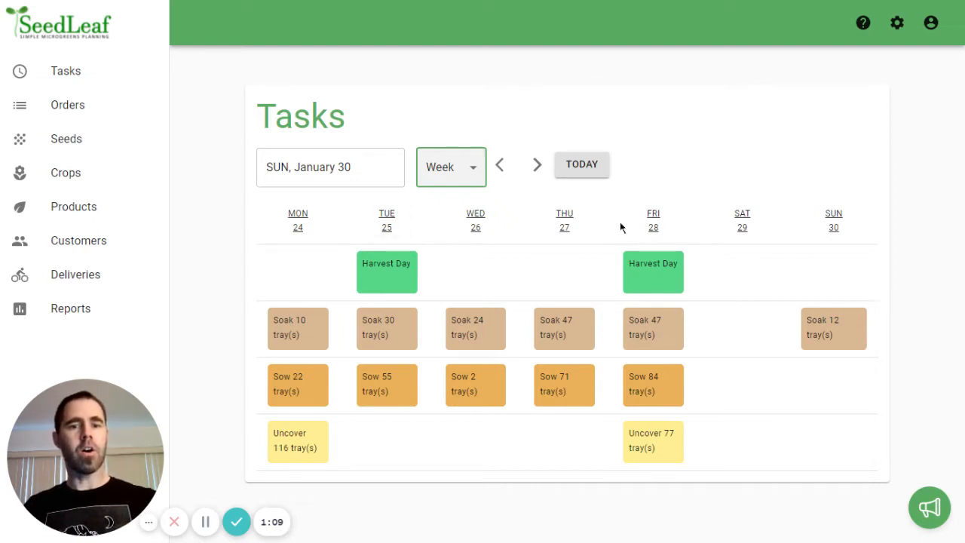
mouse_move(526, 322)
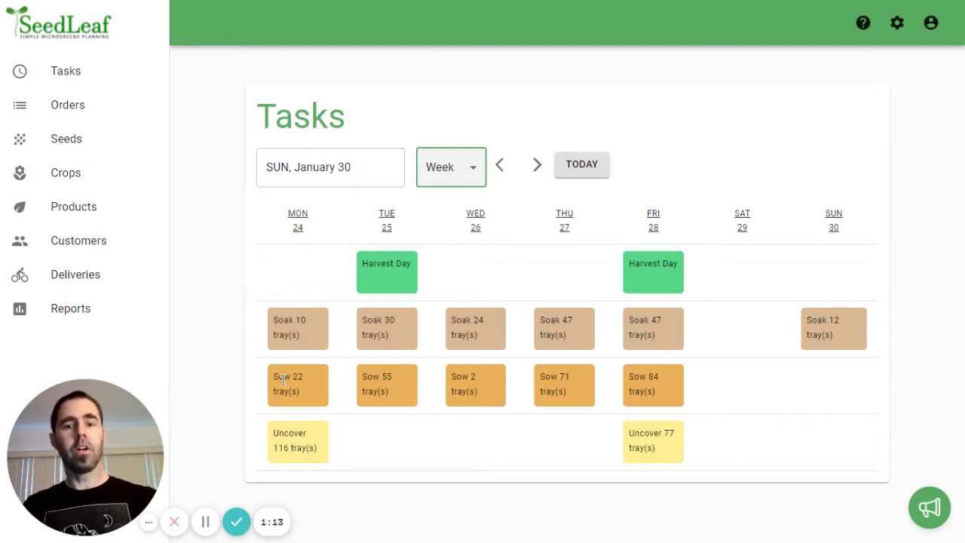
mouse_move(284, 434)
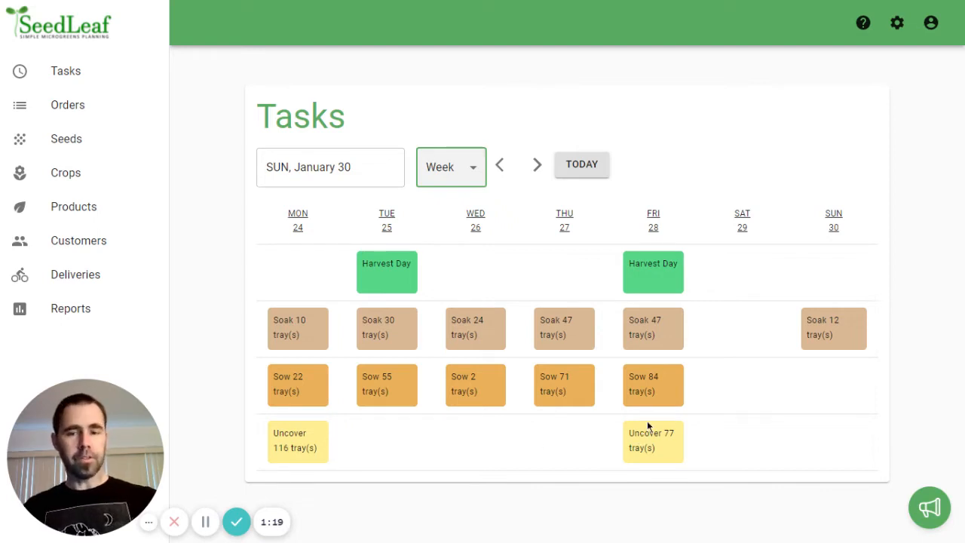
mouse_move(413, 293)
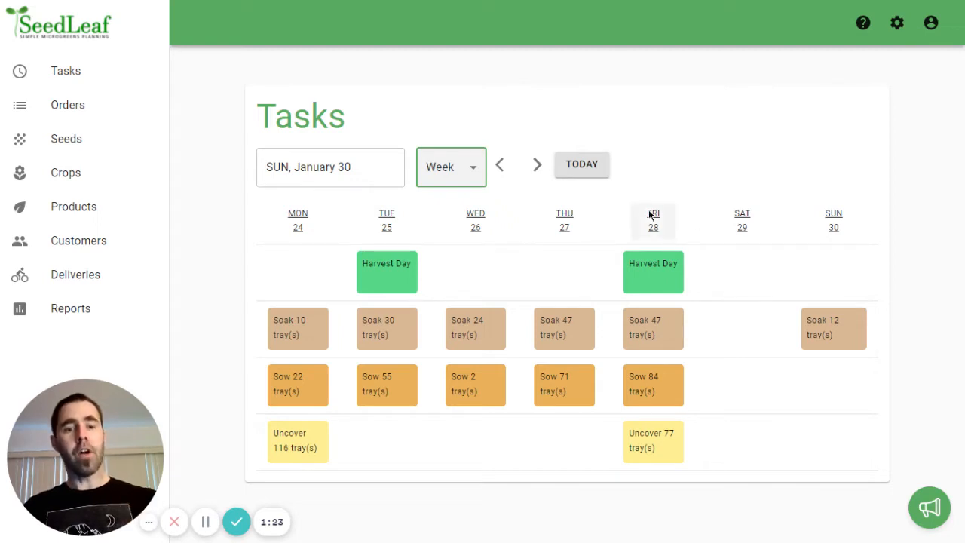
mouse_move(669, 184)
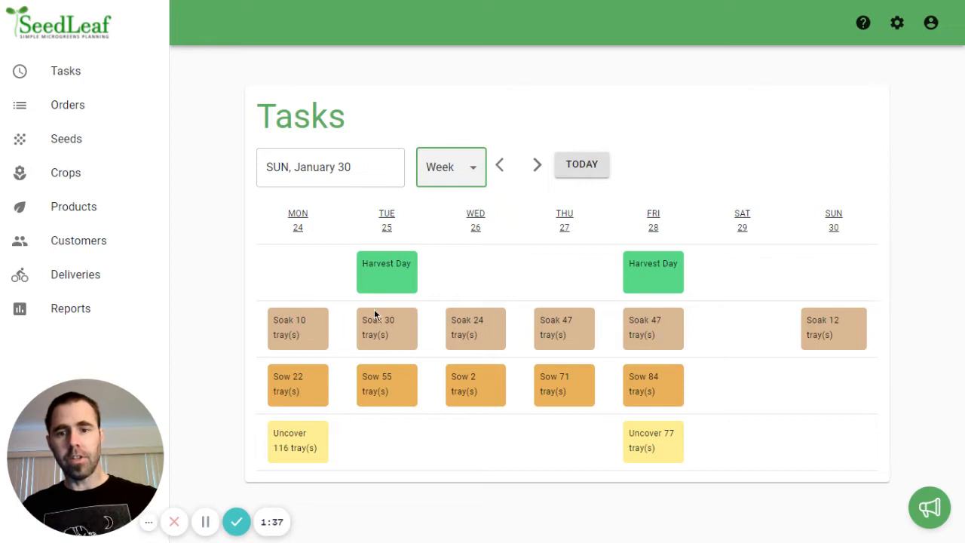
mouse_move(379, 377)
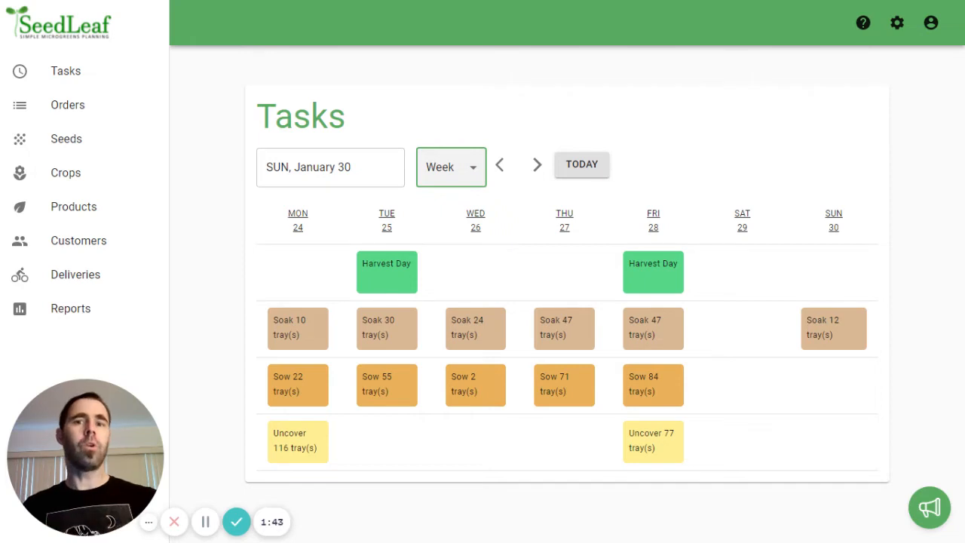
left_click(451, 165)
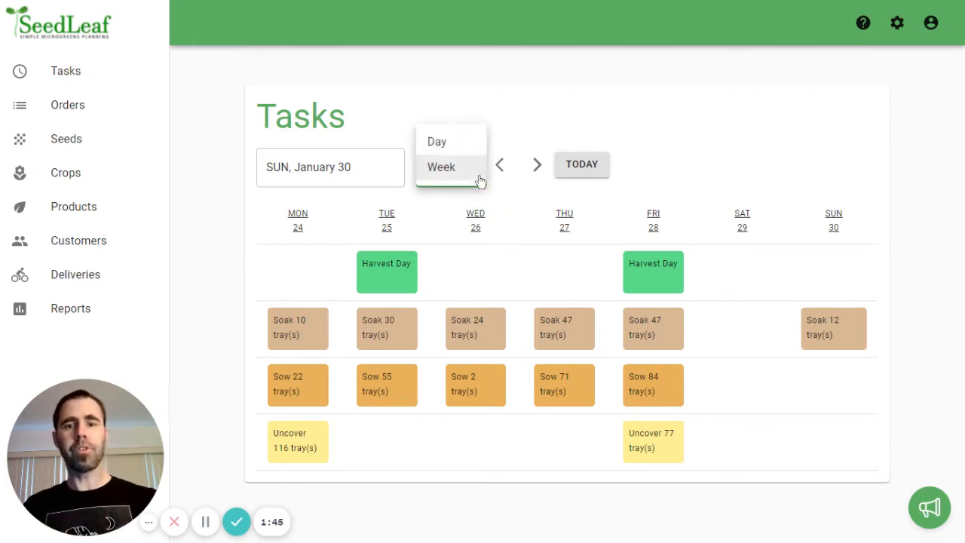
- Return to the Day view for Sunday, January 30 and look through its task sections
left_click(437, 142)
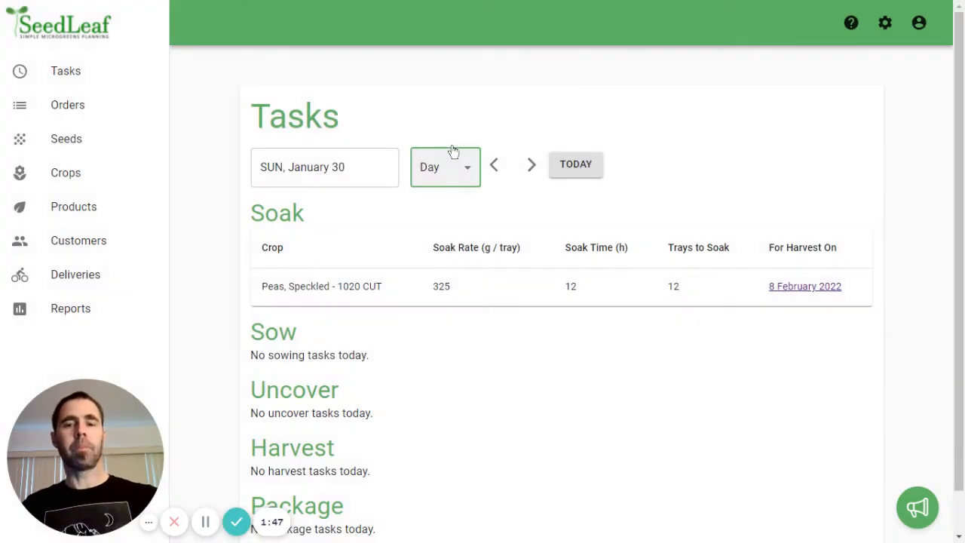
mouse_move(475, 324)
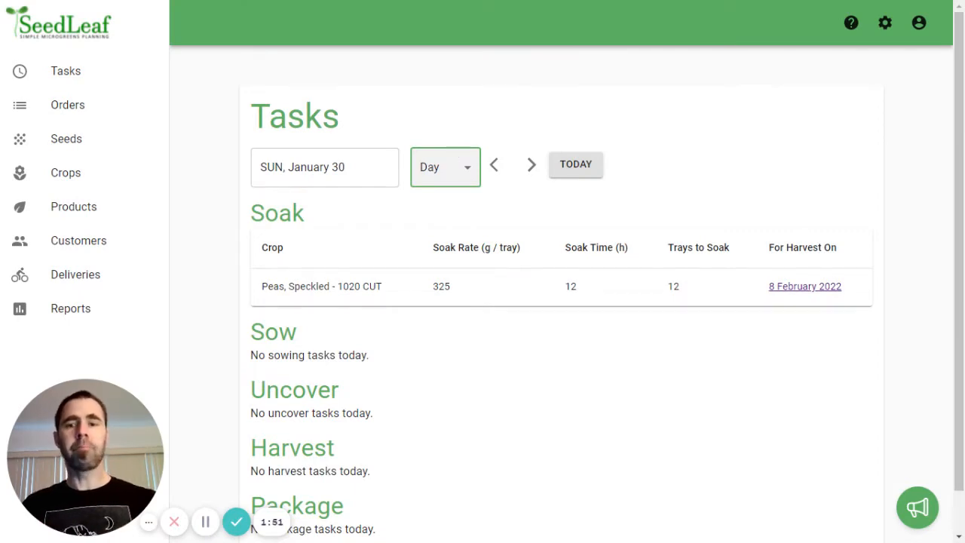
scroll("down", 3)
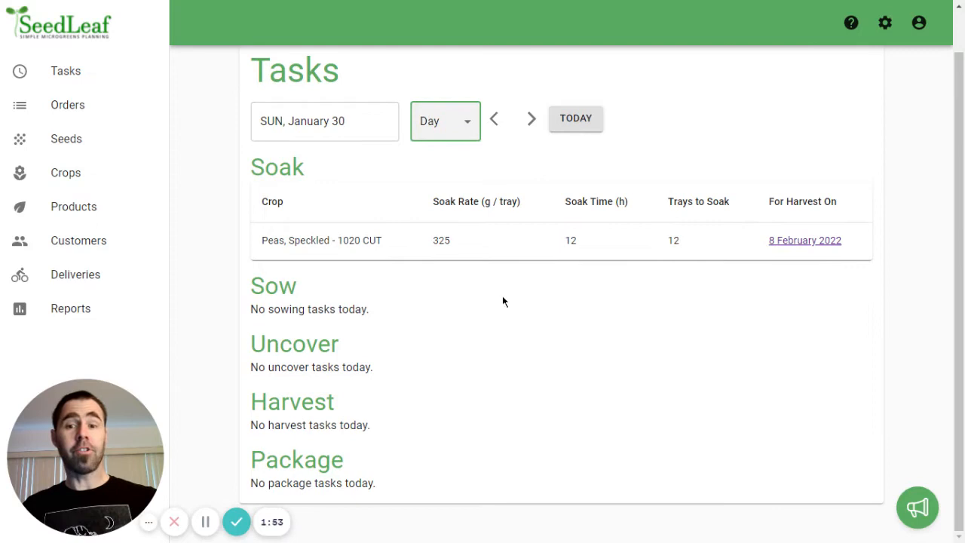
mouse_move(434, 253)
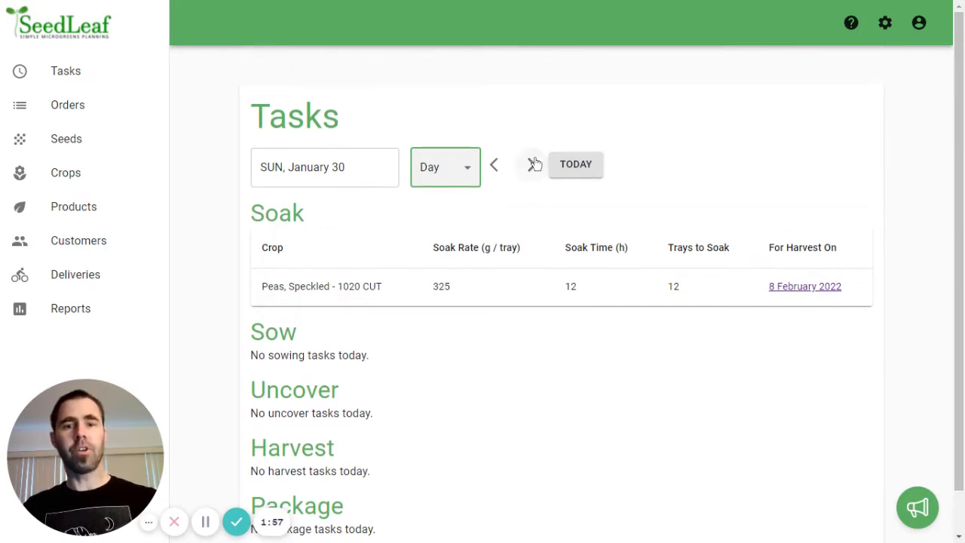
left_click(530, 165)
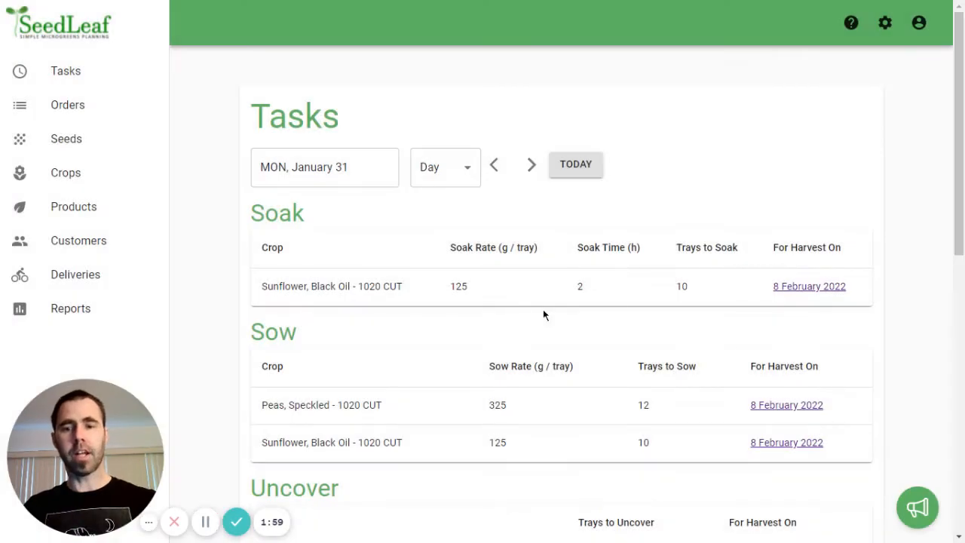
scroll("down", 3)
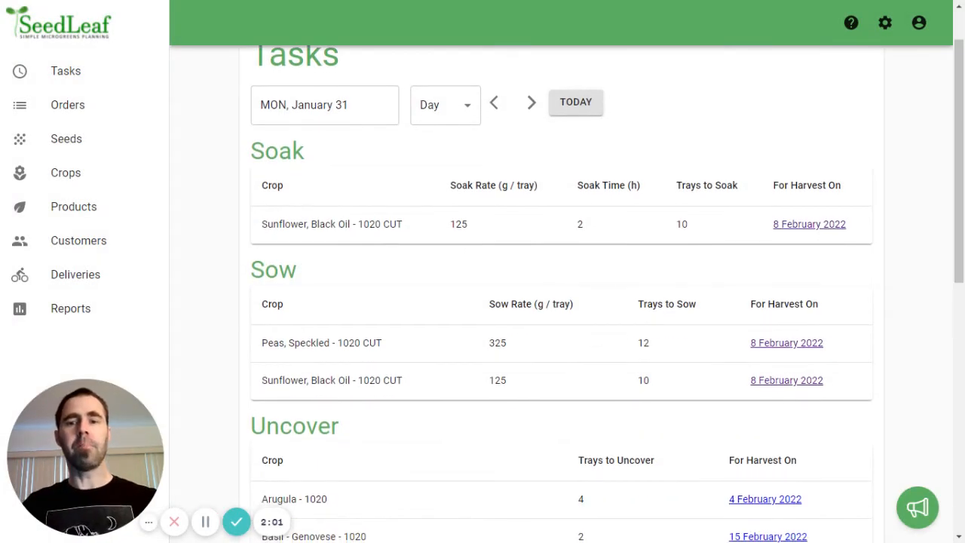
scroll("down", 3)
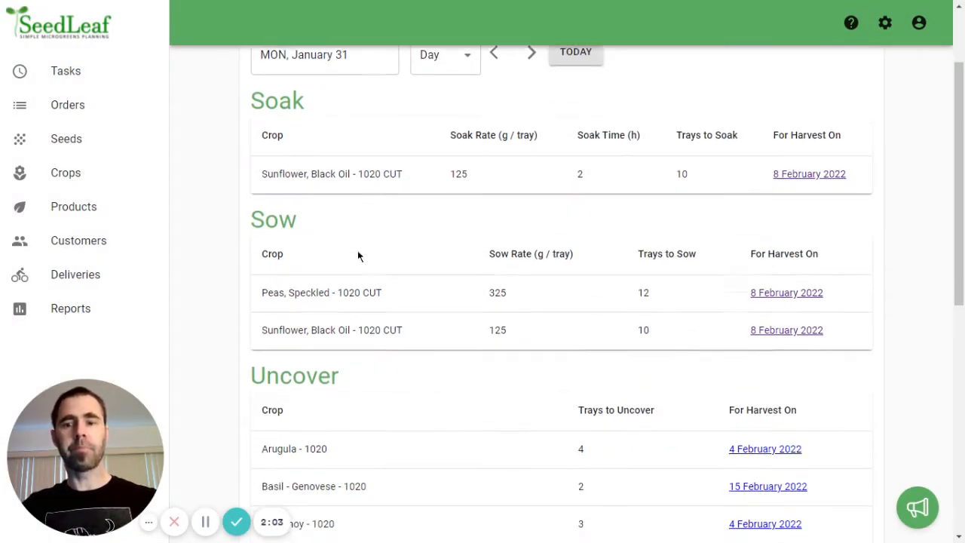
scroll("down", 3)
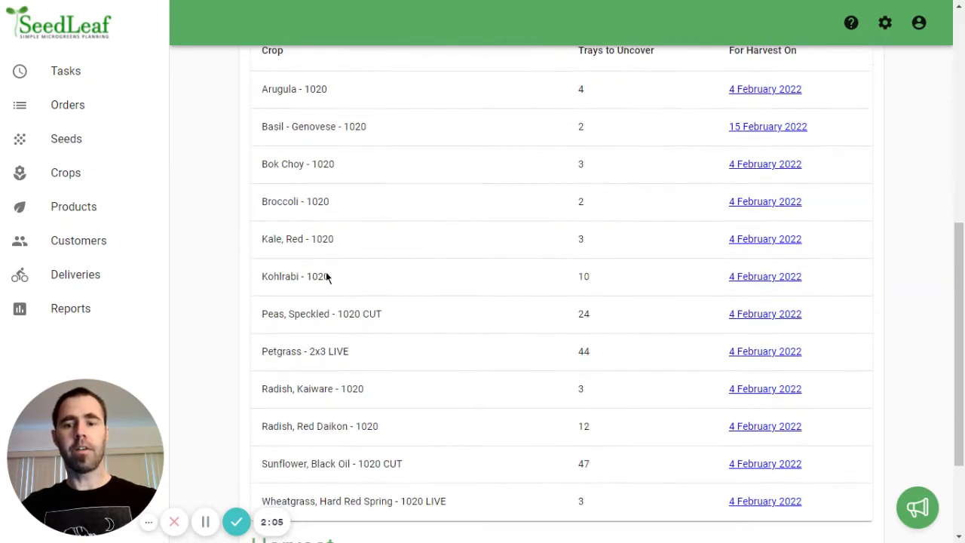
scroll("down", 3)
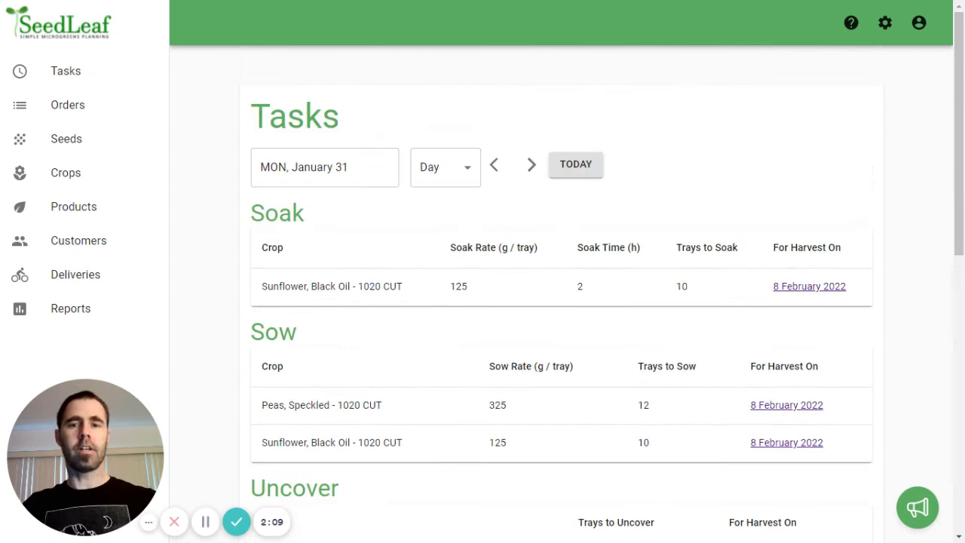
mouse_move(441, 277)
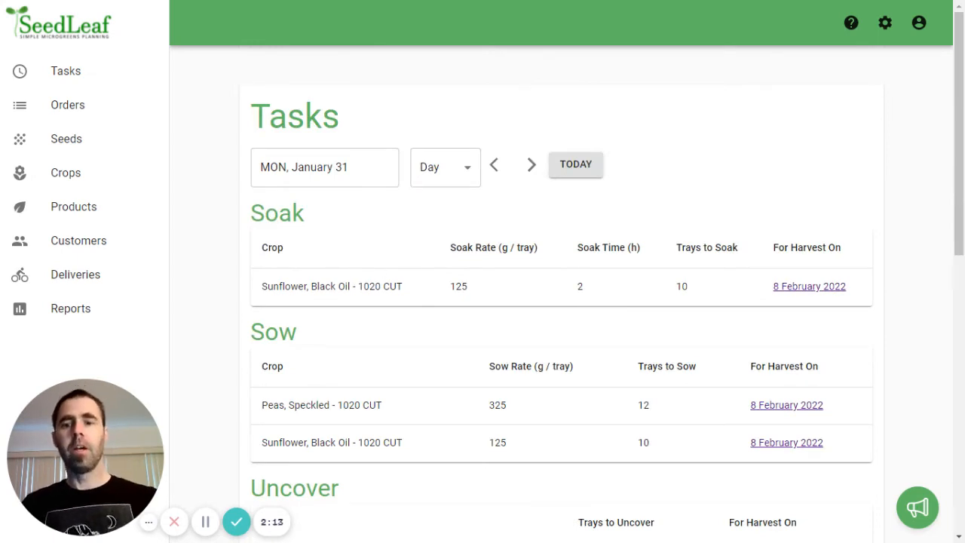
scroll("down", 3)
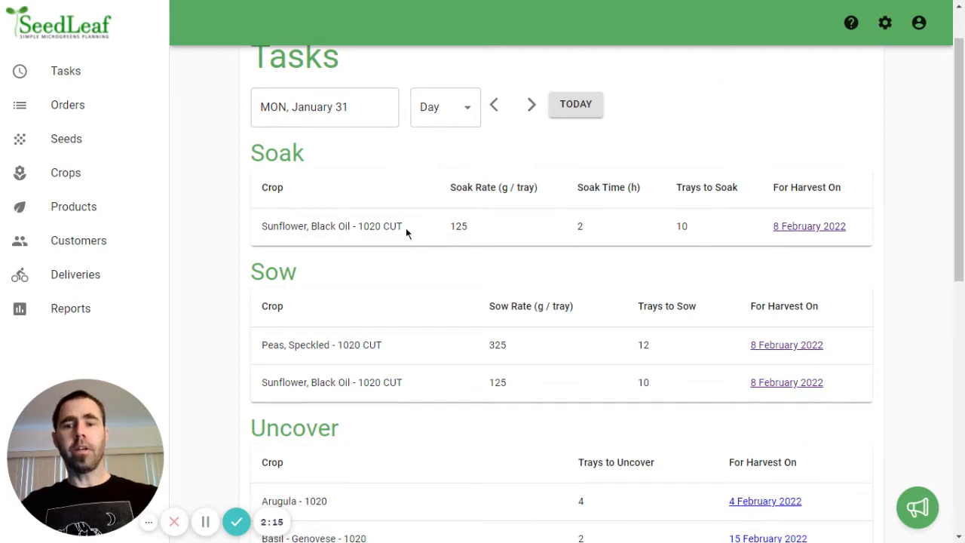
mouse_move(431, 256)
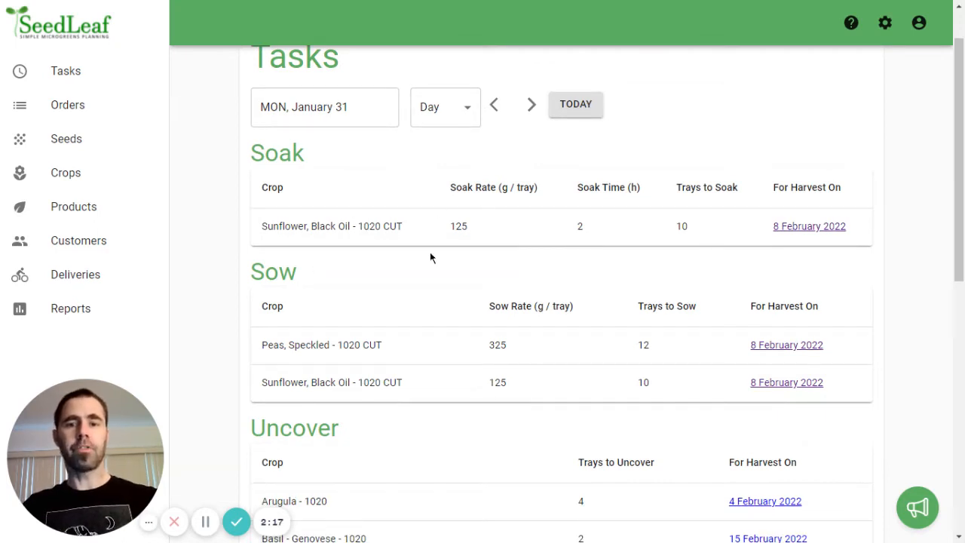
mouse_move(588, 220)
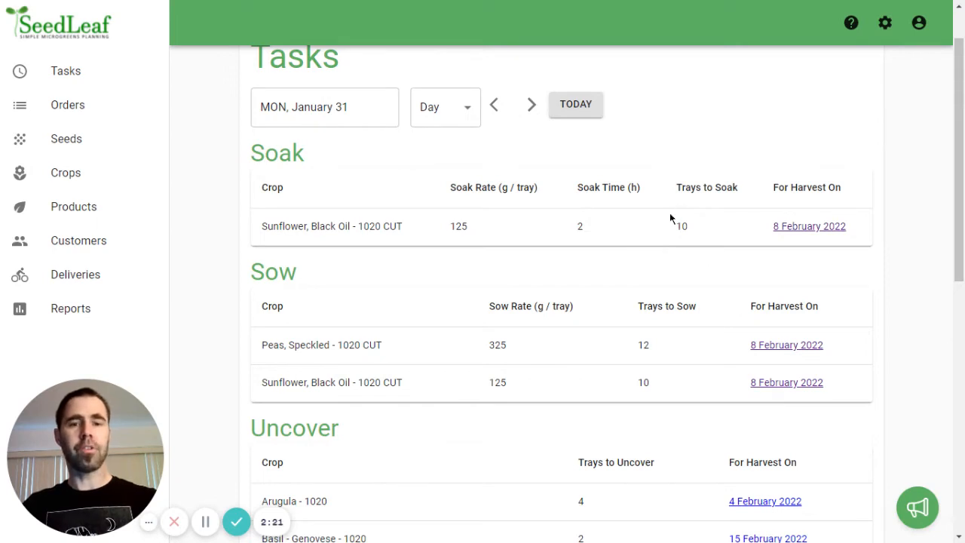
mouse_move(785, 228)
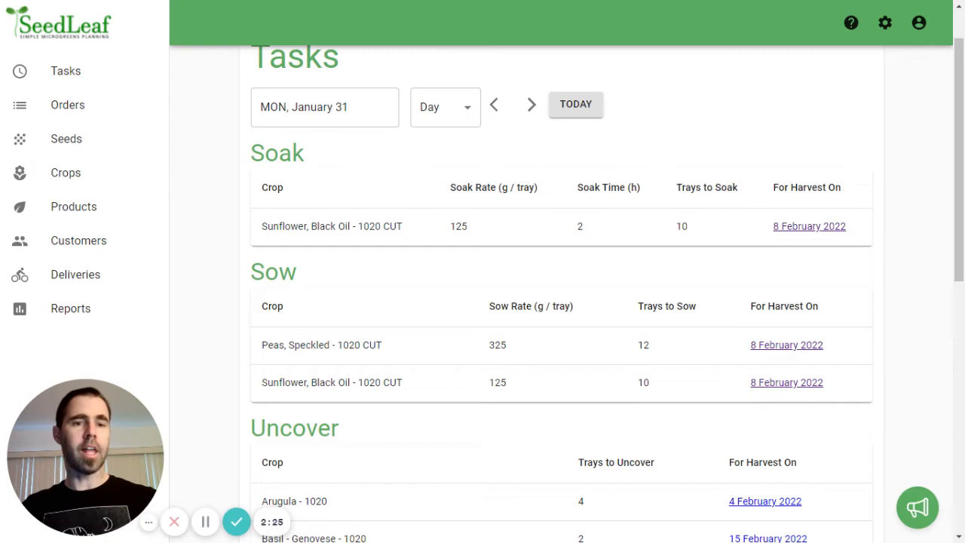
scroll("down", 3)
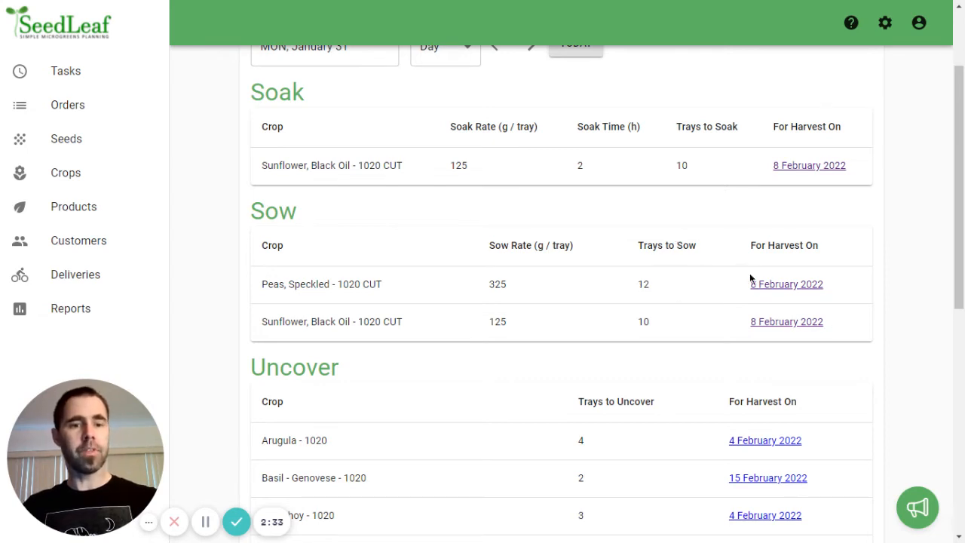
scroll("down", 3)
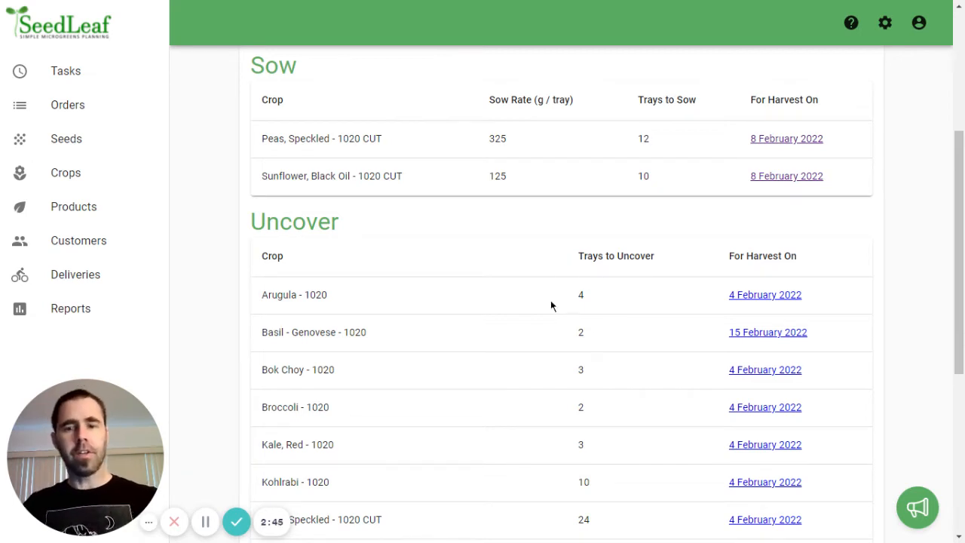
mouse_move(591, 318)
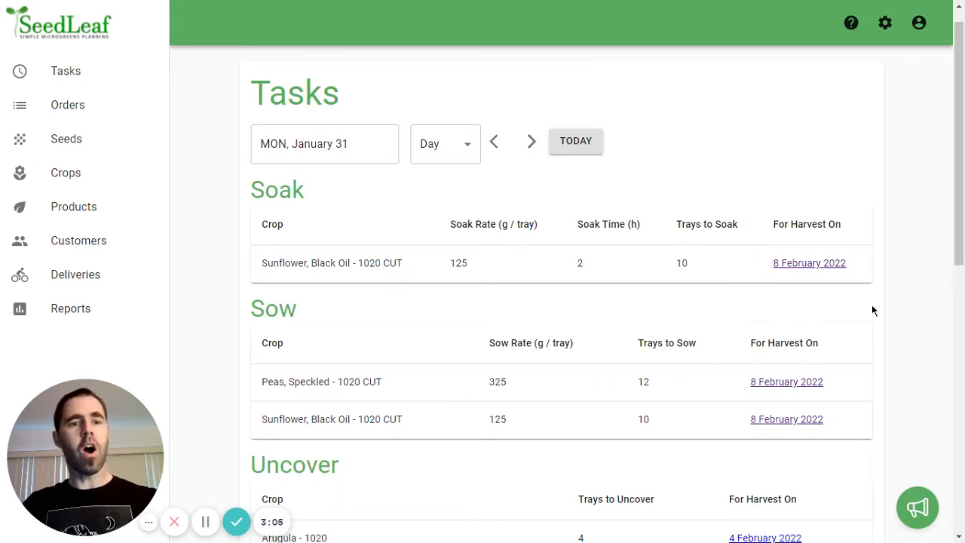
mouse_move(474, 291)
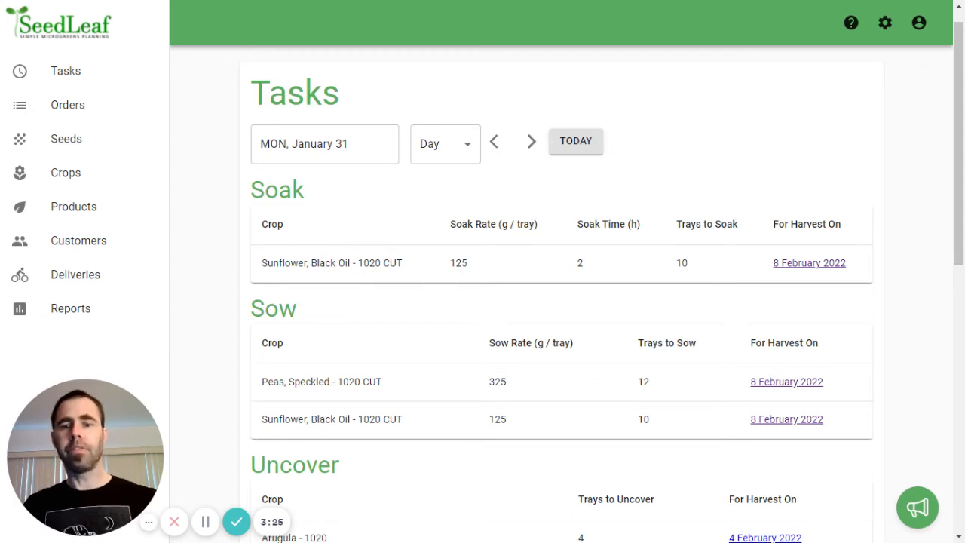
scroll("down", 3)
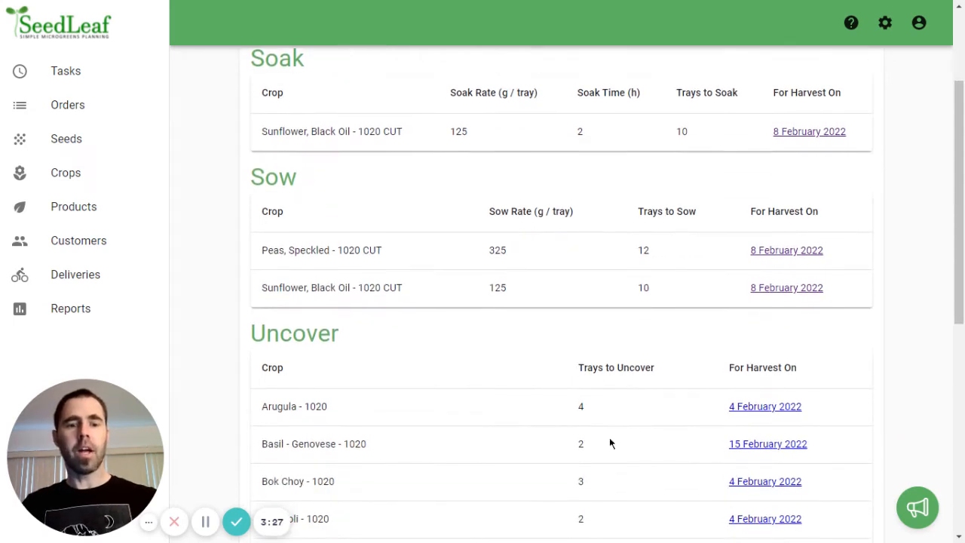
scroll("down", 3)
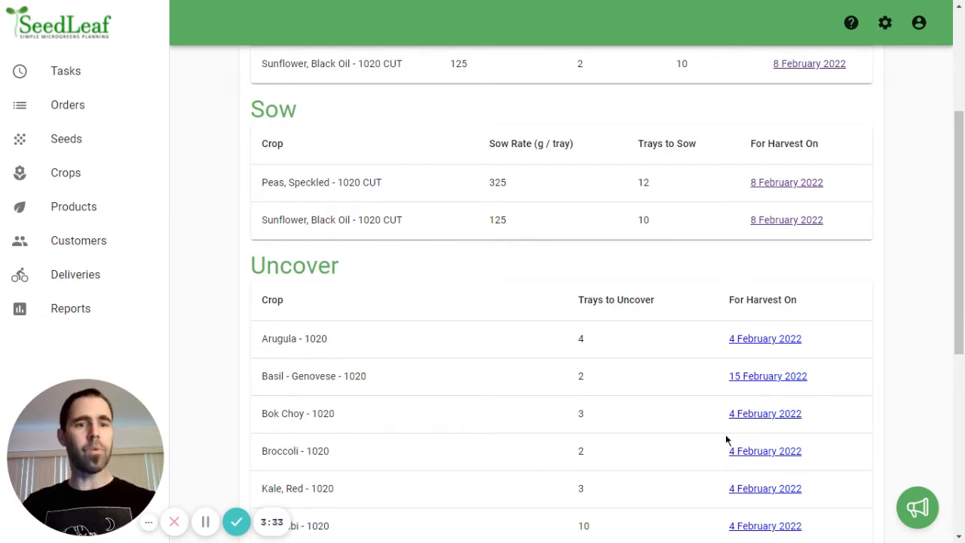
mouse_move(675, 383)
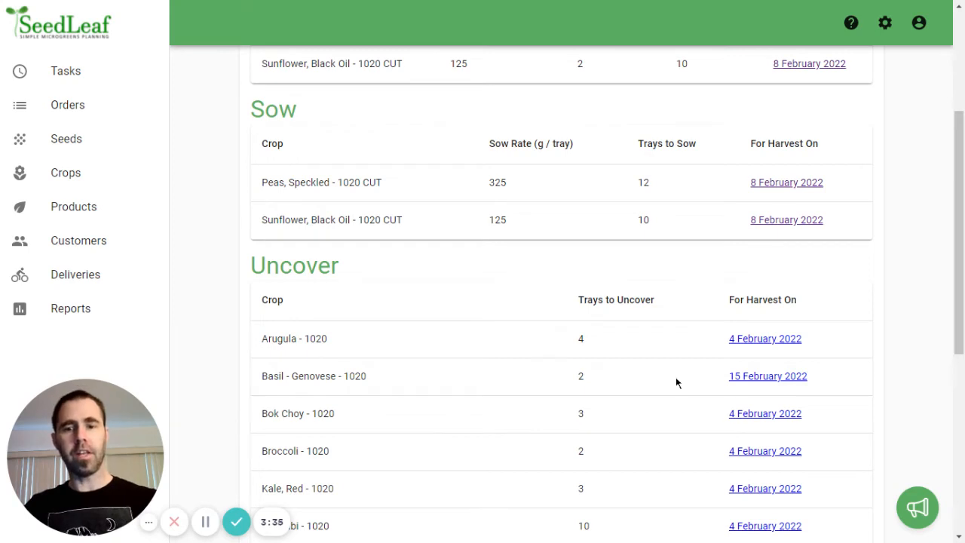
scroll("down", 3)
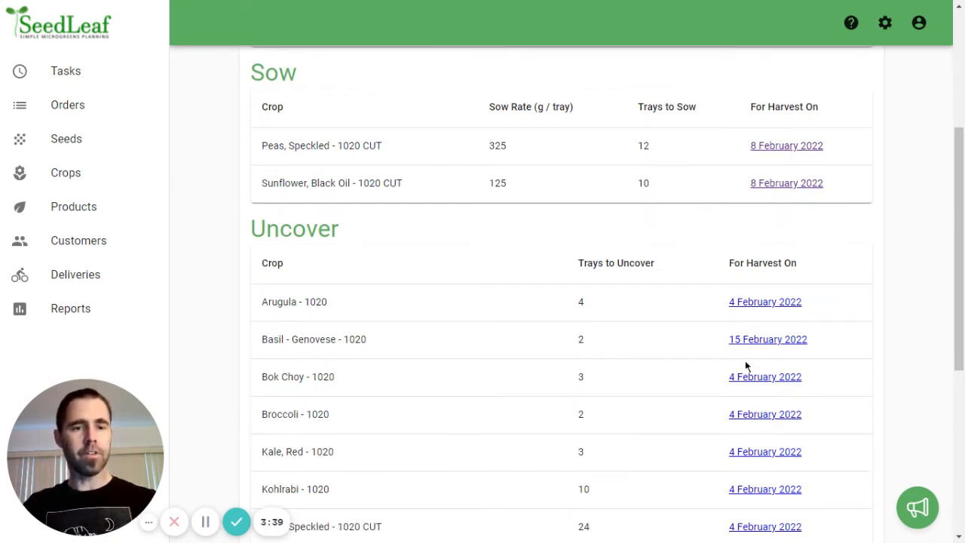
mouse_move(696, 324)
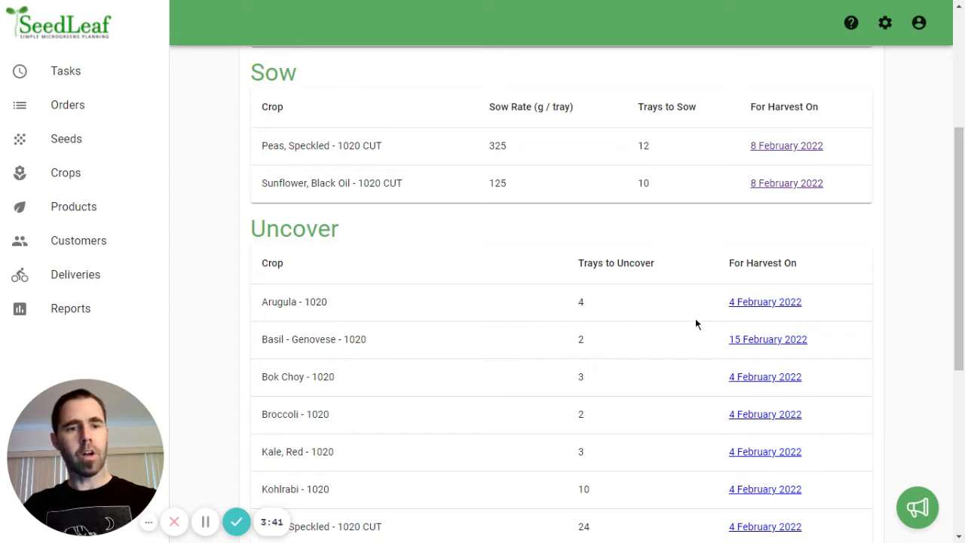
scroll("down", 3)
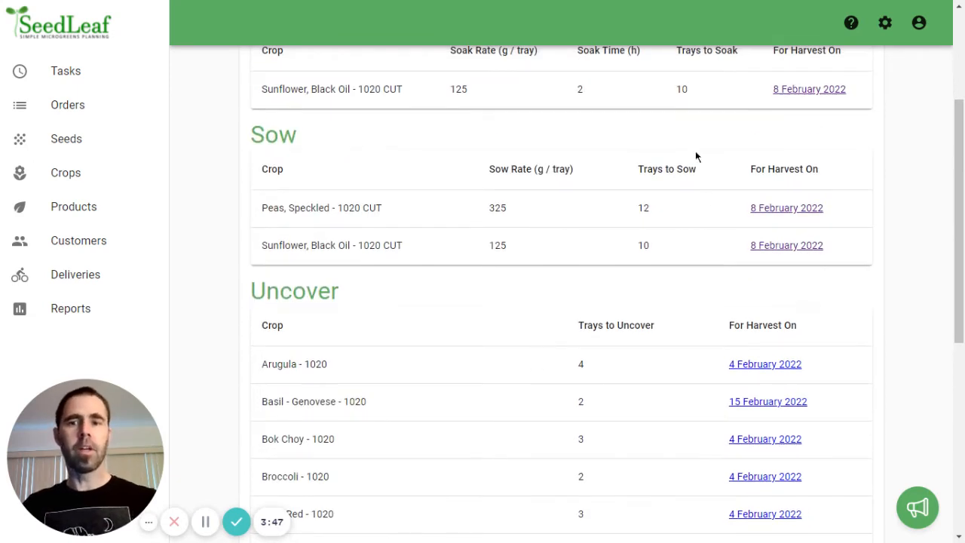
scroll("down", 3)
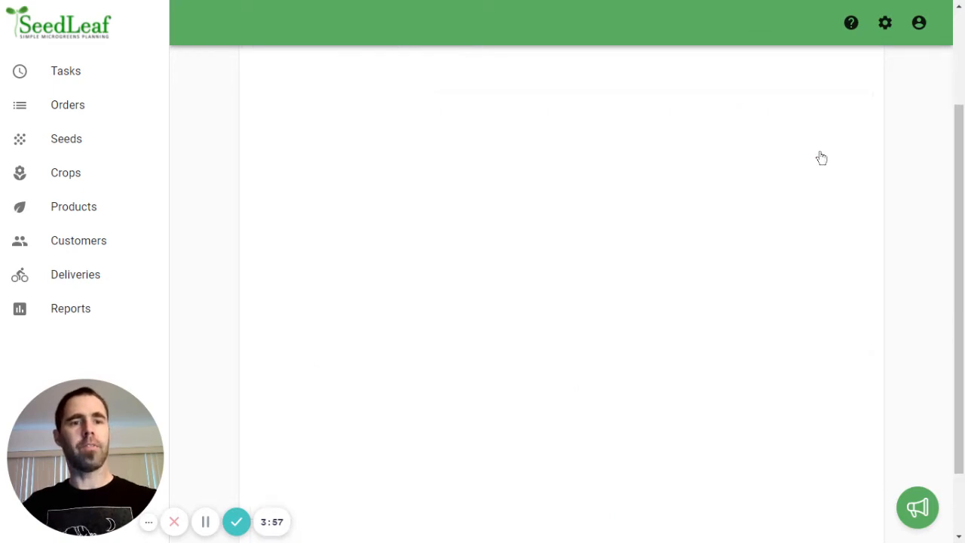
- Show the Orders list filtered to the eight orders harvesting Tuesday, 8 February 2022
left_click(68, 105)
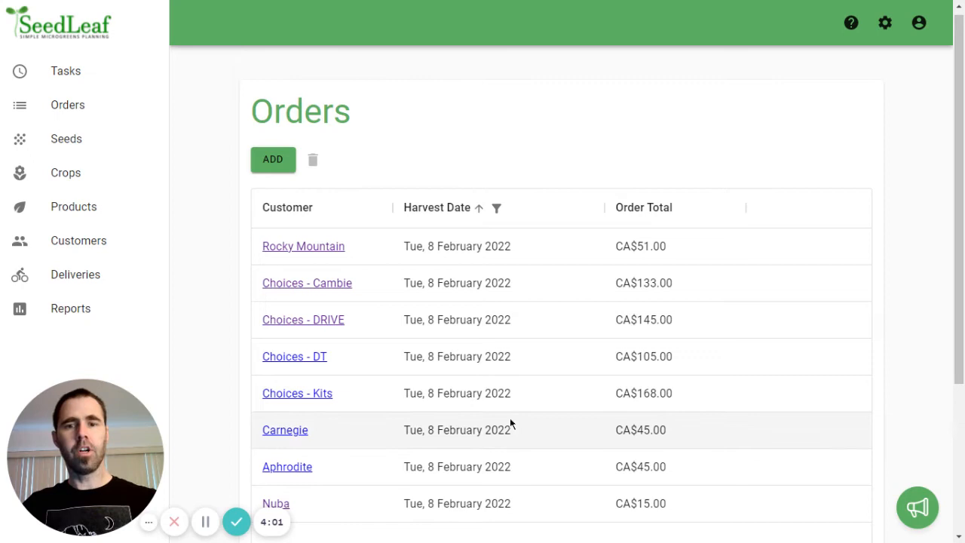
scroll("down", 3)
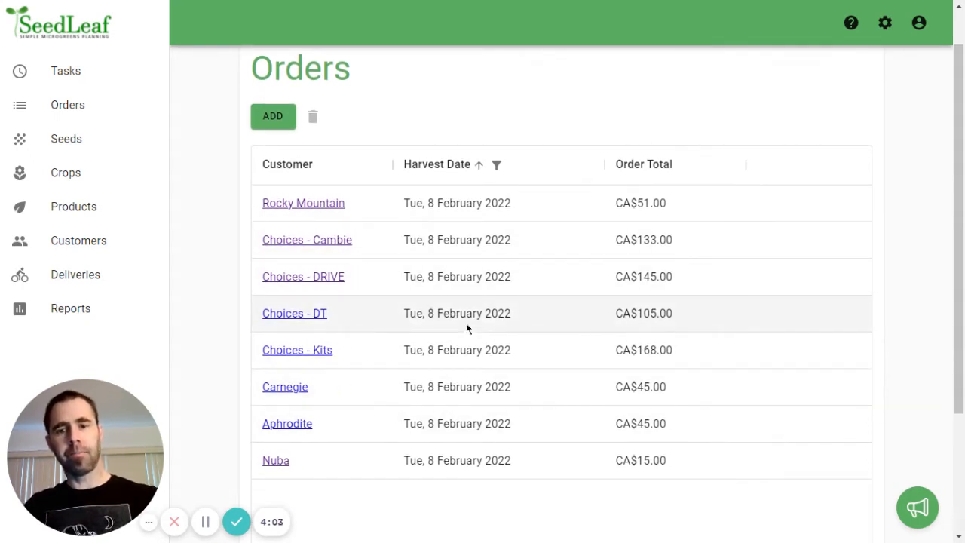
scroll("down", 3)
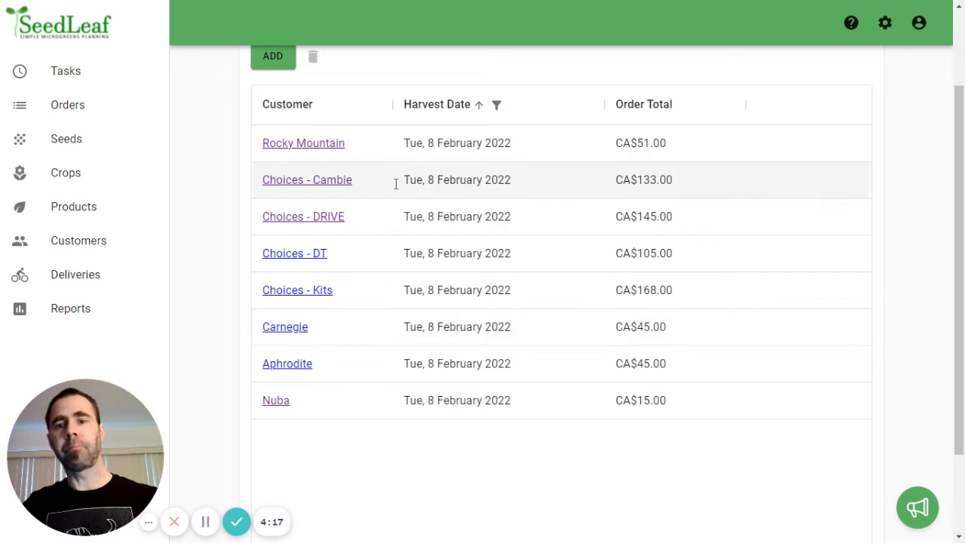
- View the Rocky Mountain weekly order and its product lines
left_click(303, 142)
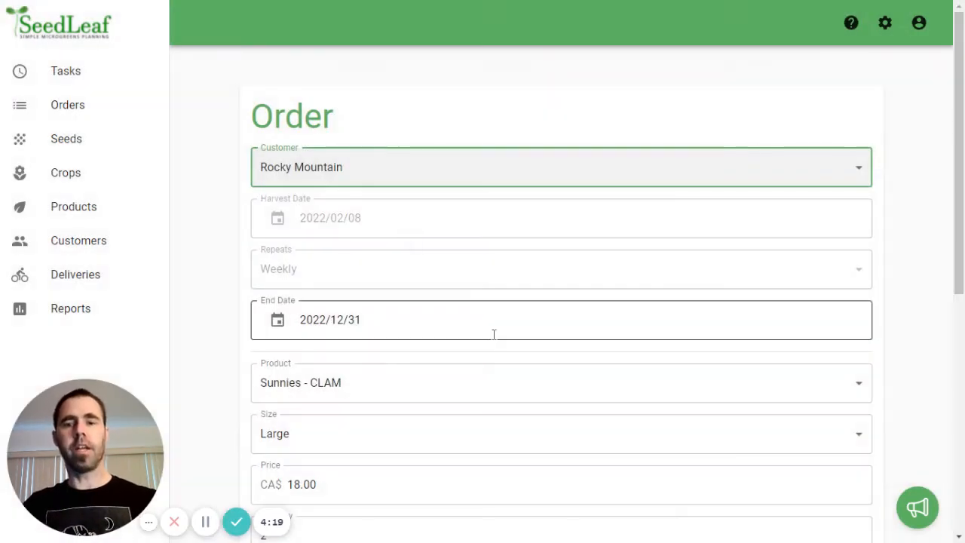
scroll("down", 3)
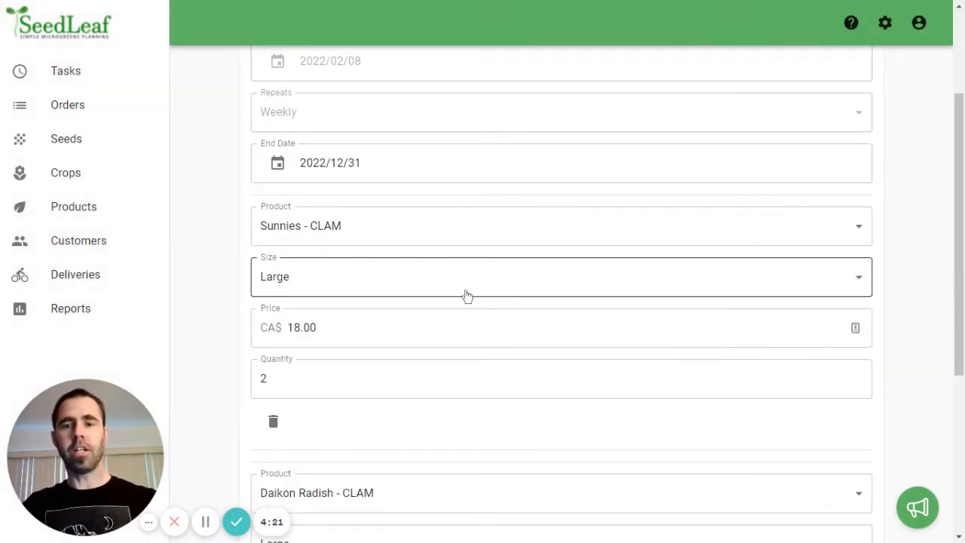
scroll("down", 3)
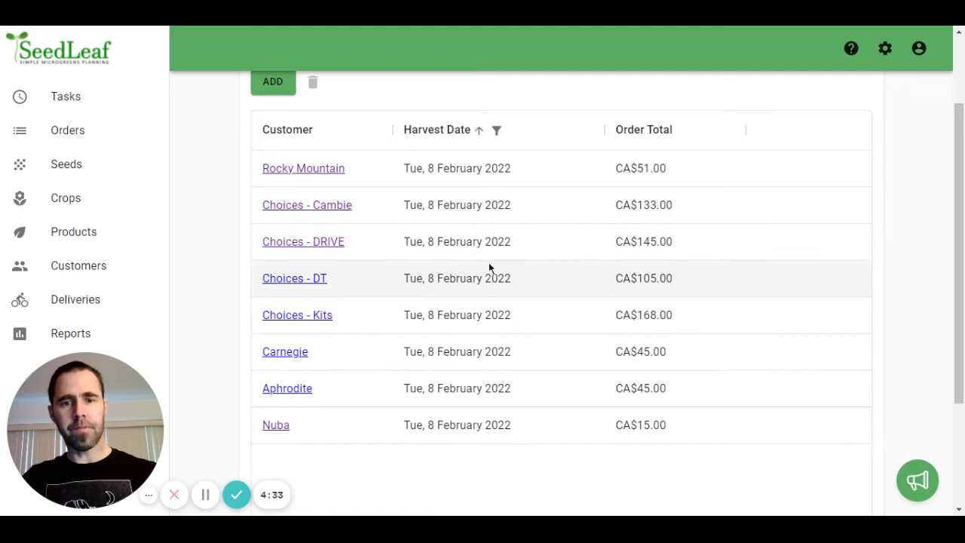
- Save the Rocky Mountain 8 February order for this order only and confirm detaching it from the recurring series
left_click(303, 169)
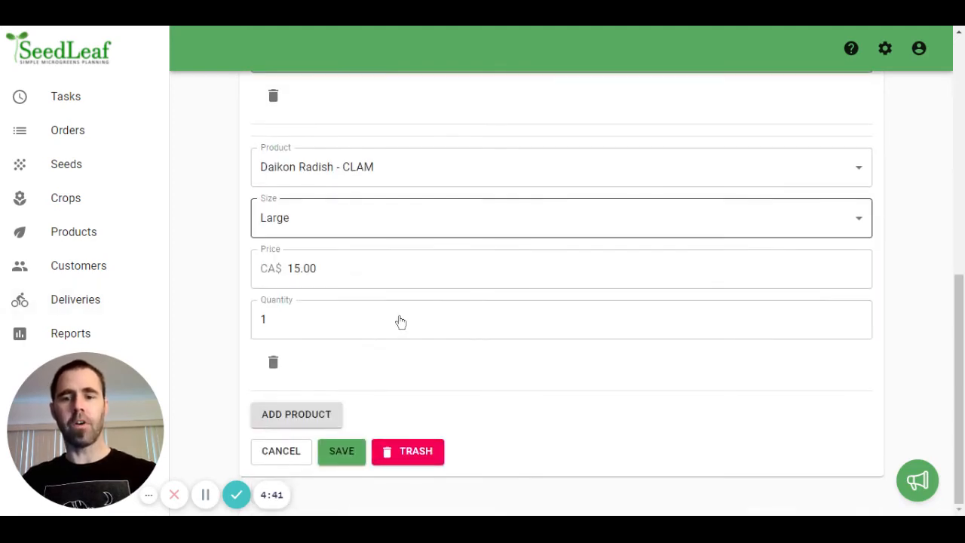
left_click(341, 451)
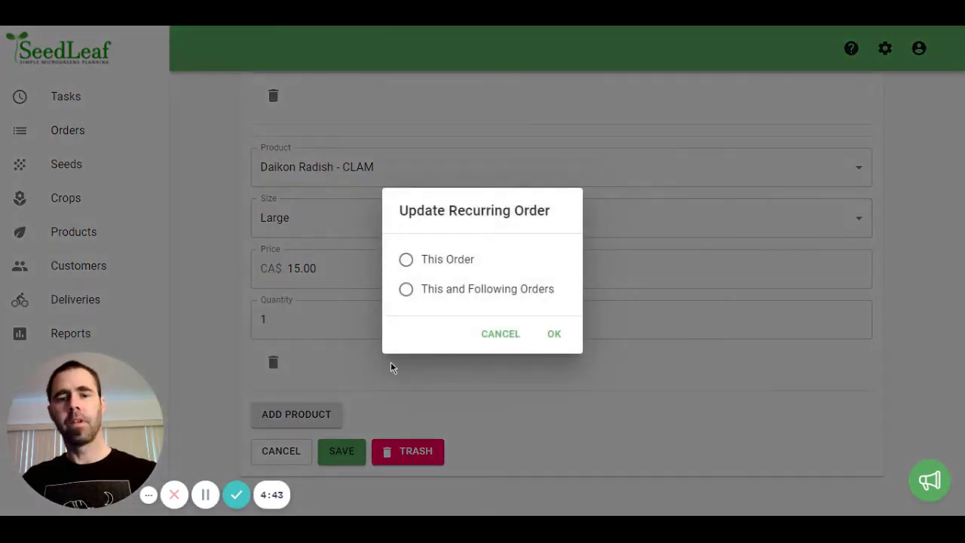
left_click(405, 290)
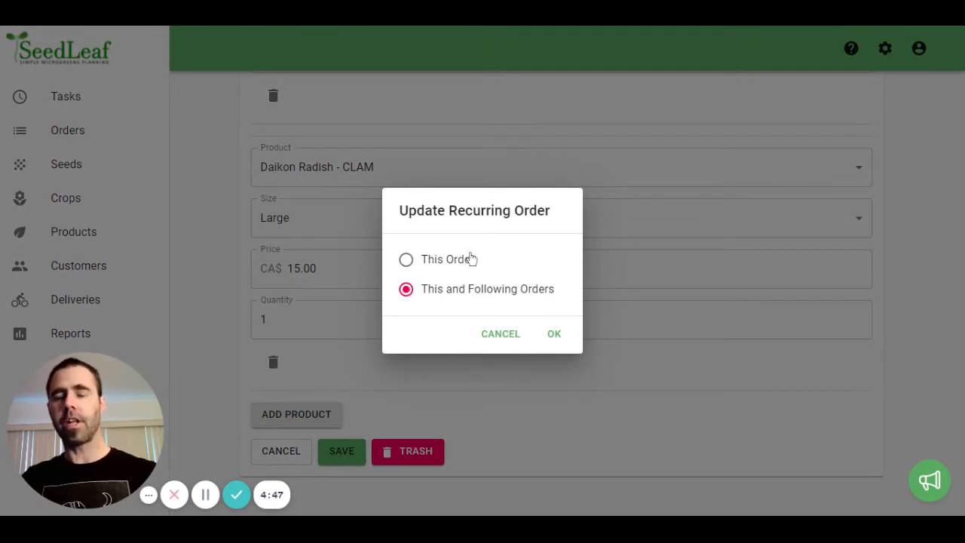
left_click(405, 260)
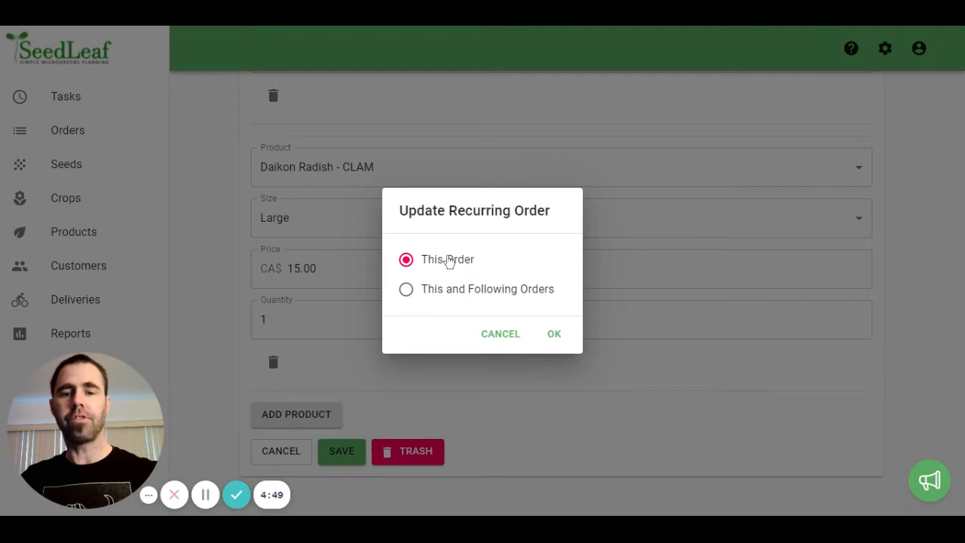
left_click(554, 333)
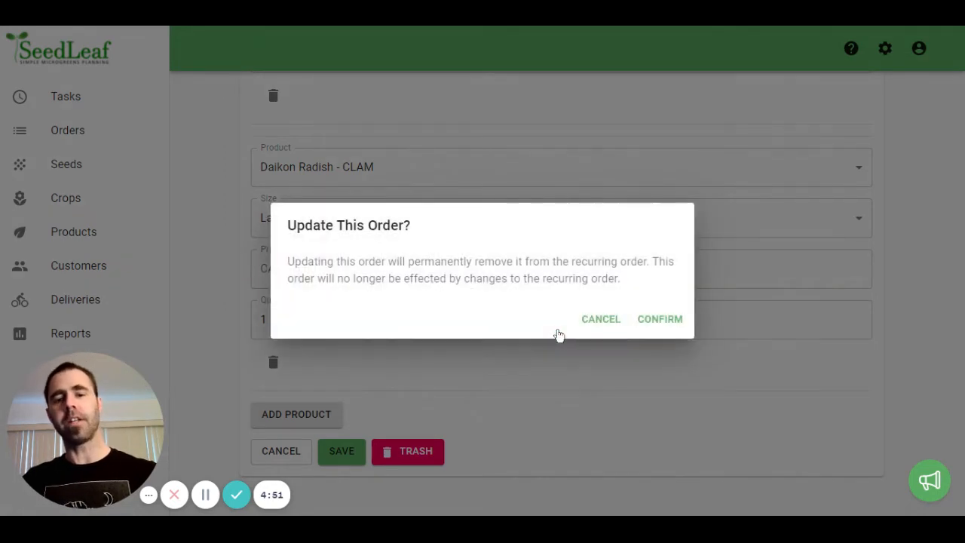
left_click(660, 318)
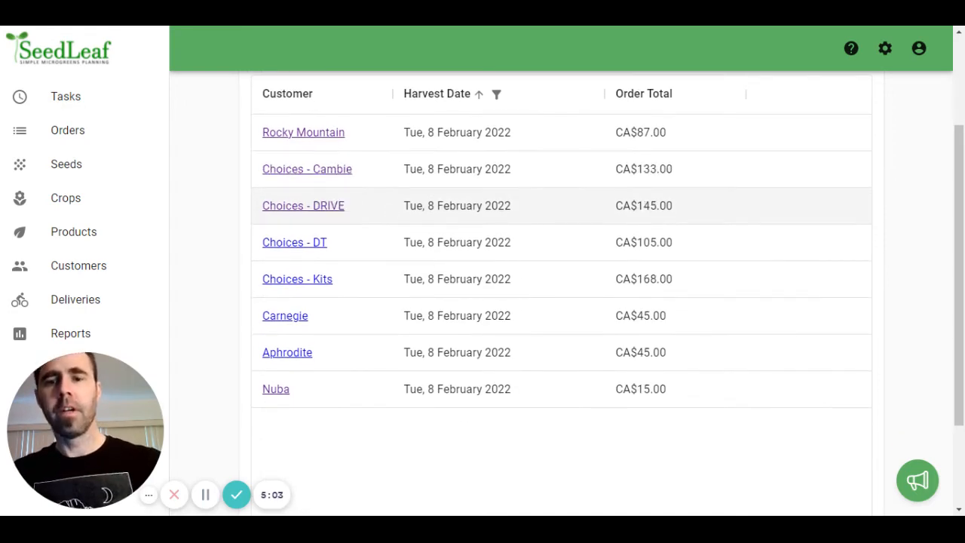
mouse_move(434, 316)
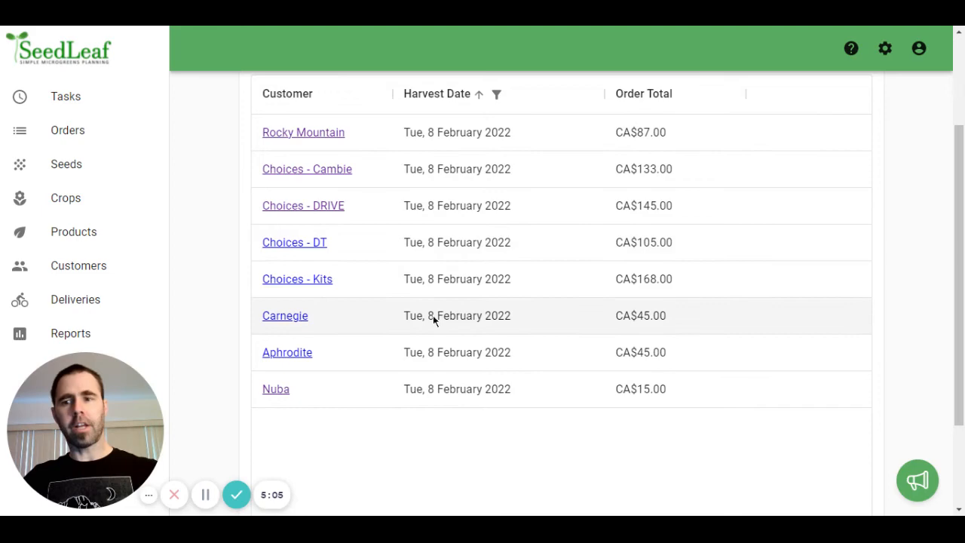
- Go back to the Tasks page after the order total shows CA$87.00
left_click(67, 96)
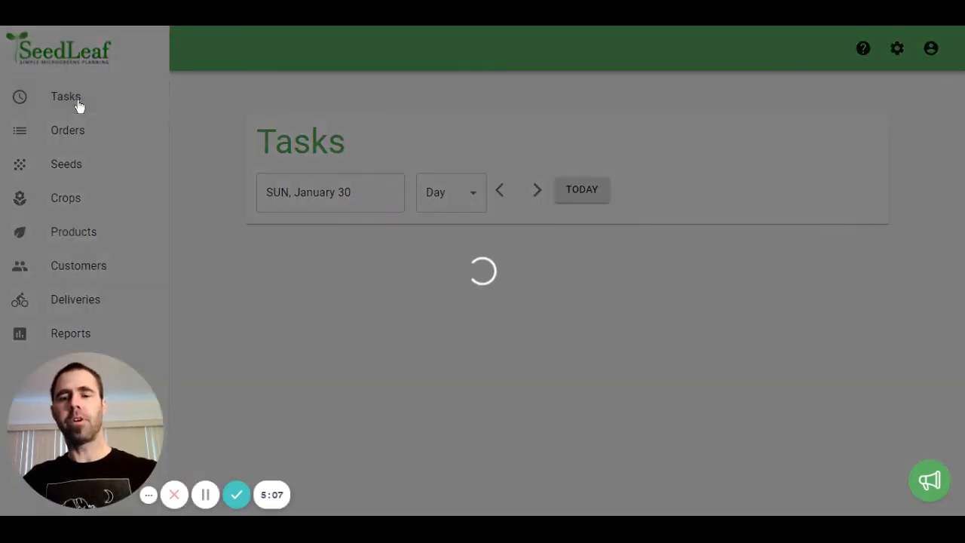
- Move the task day to Monday, January 31 and review its sunflower soak and speckled peas and sunflower sow tasks
left_click(537, 190)
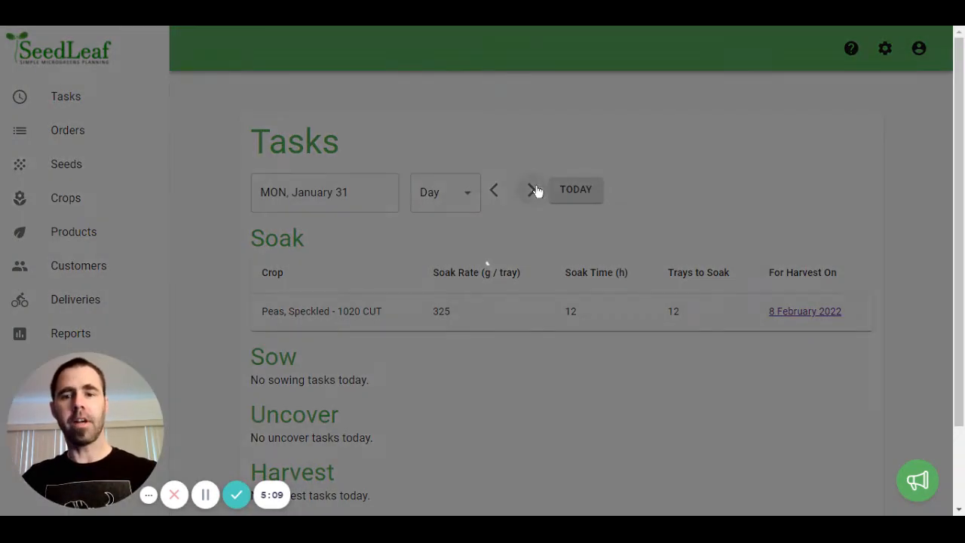
left_click(530, 190)
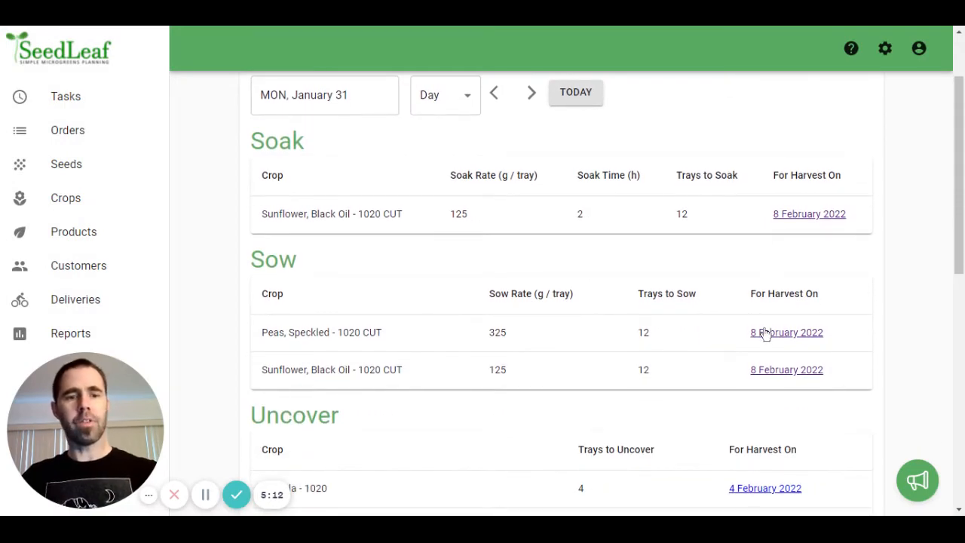
scroll("down", 3)
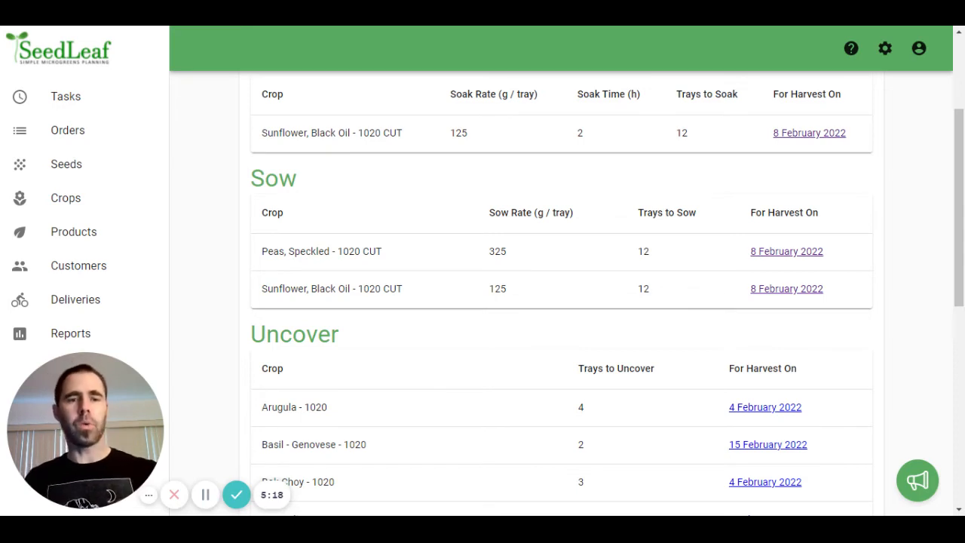
scroll("down", 3)
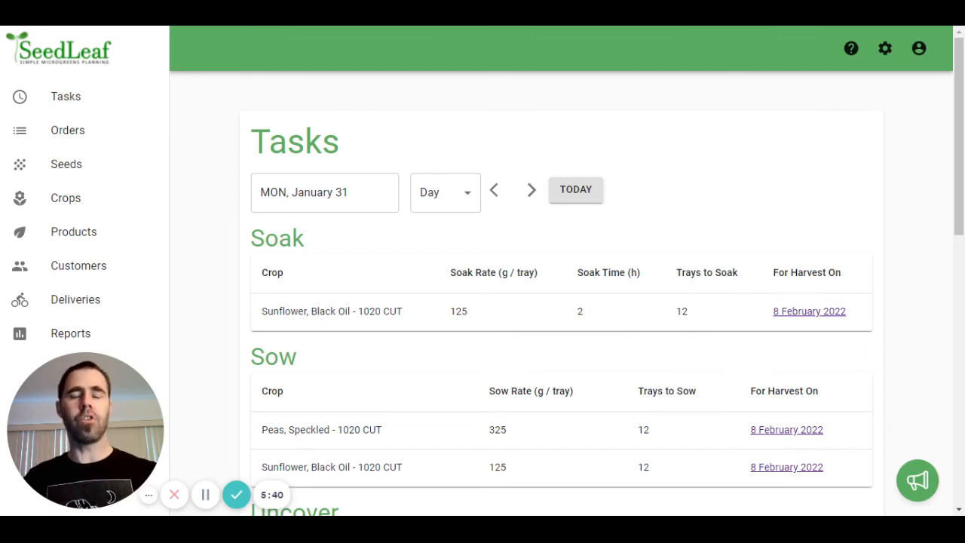
- Advance to Tuesday, February 01 and review the Harvest table of trays and expected yields for eight crops
left_click(530, 190)
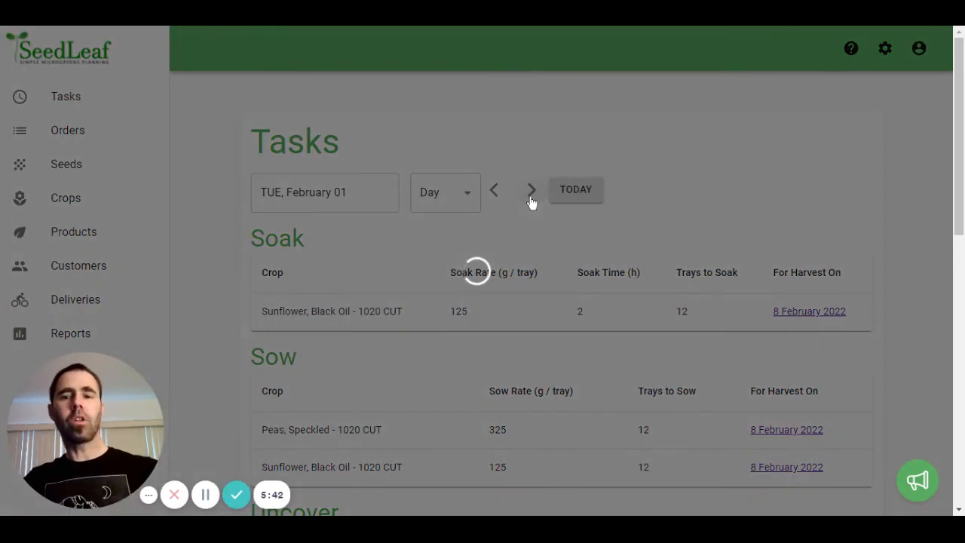
scroll("down", 3)
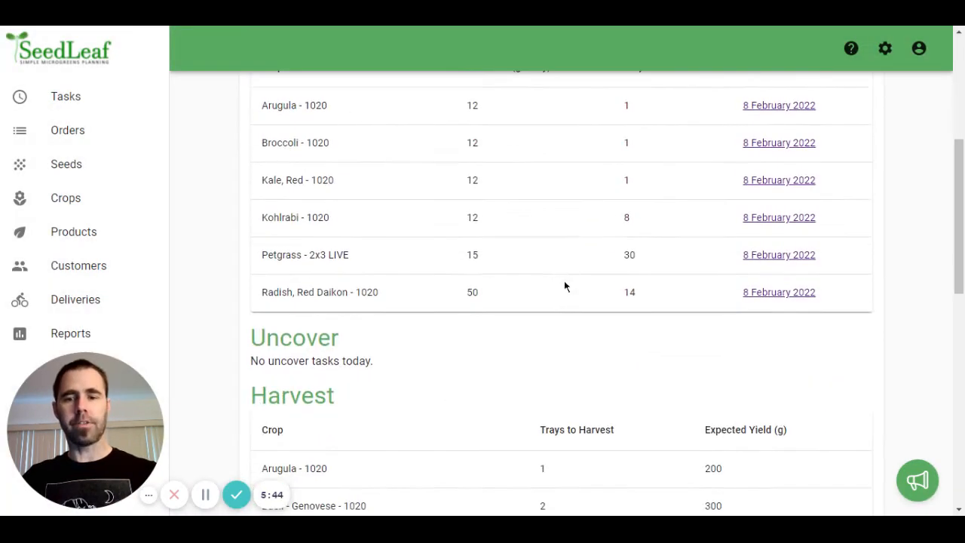
scroll("down", 3)
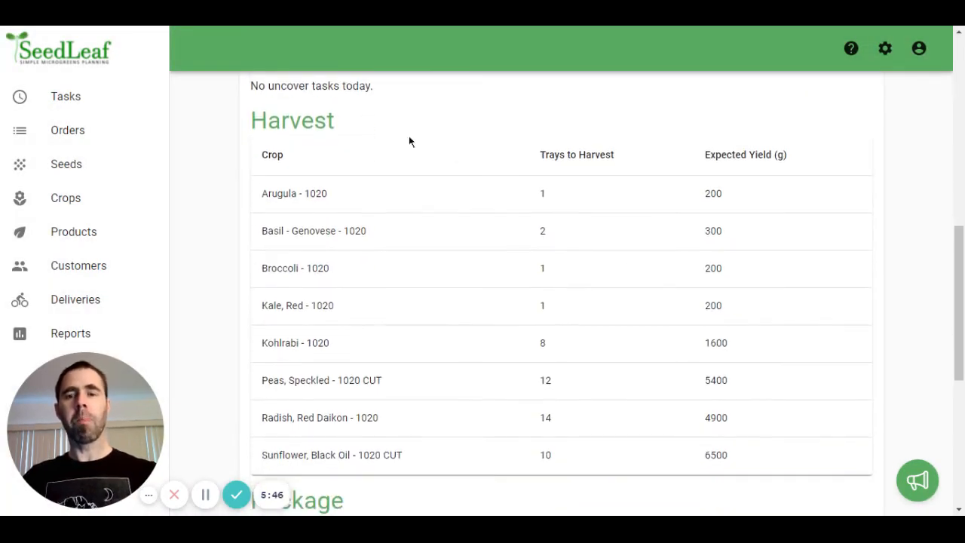
mouse_move(573, 305)
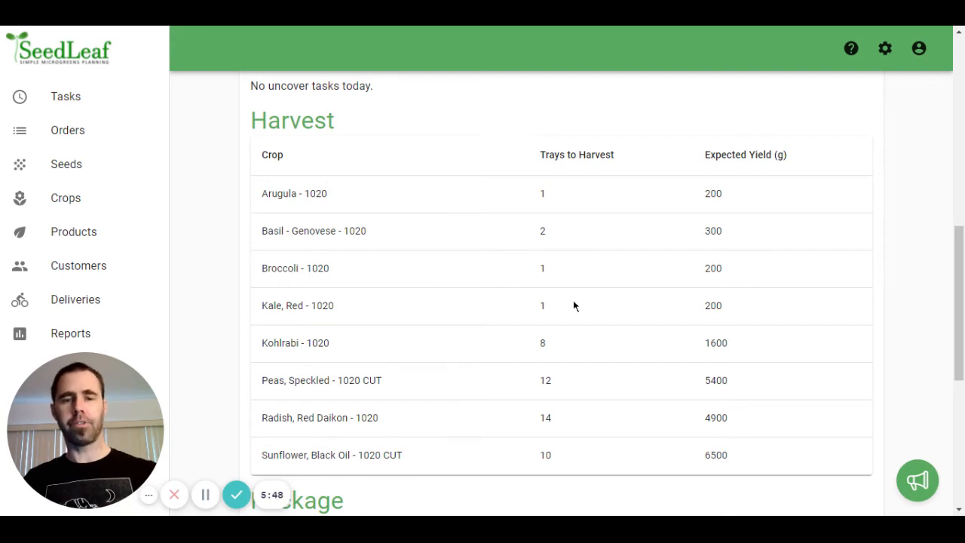
scroll("down", 3)
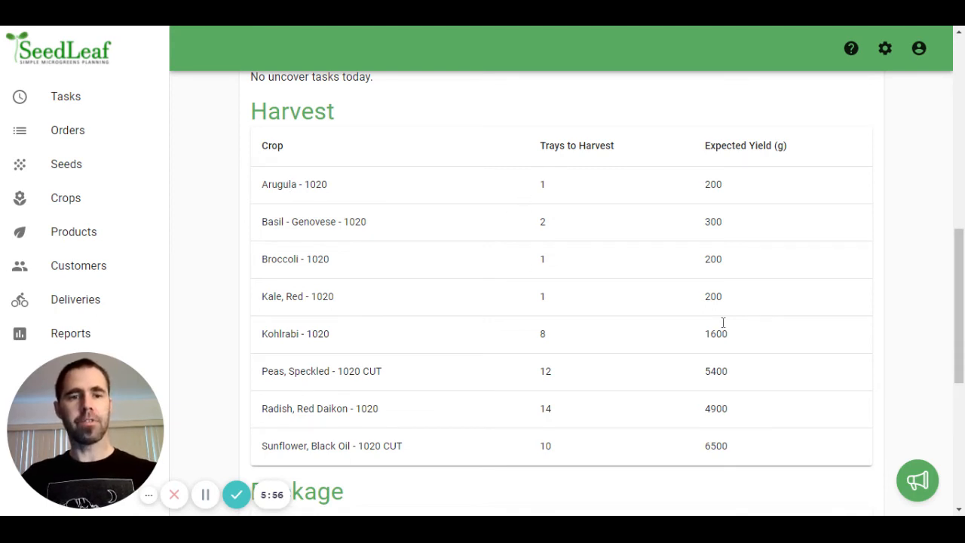
mouse_move(683, 378)
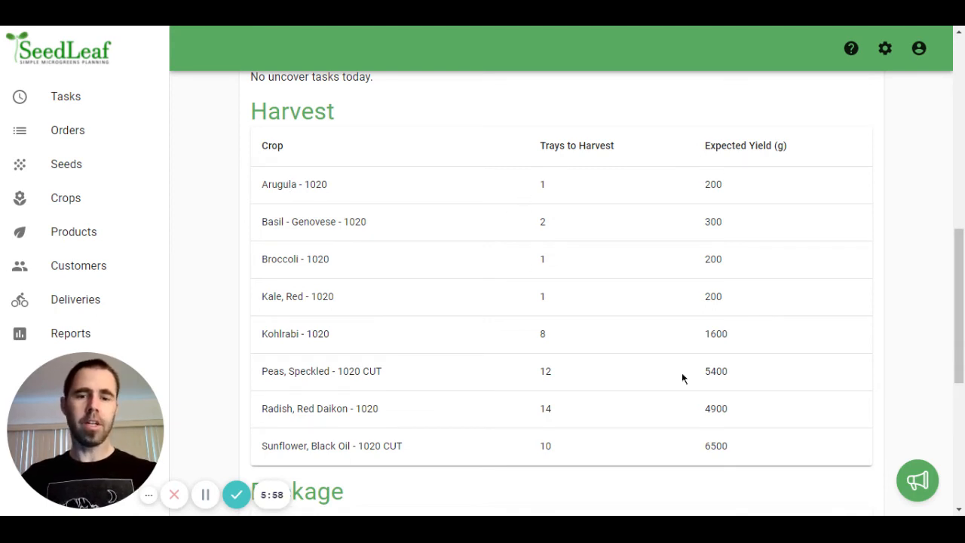
scroll("down", 3)
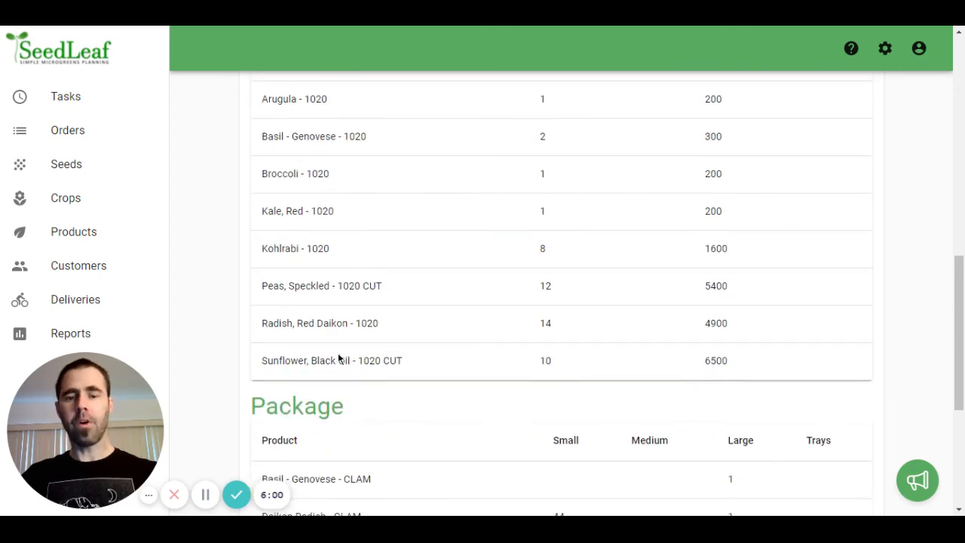
mouse_move(555, 369)
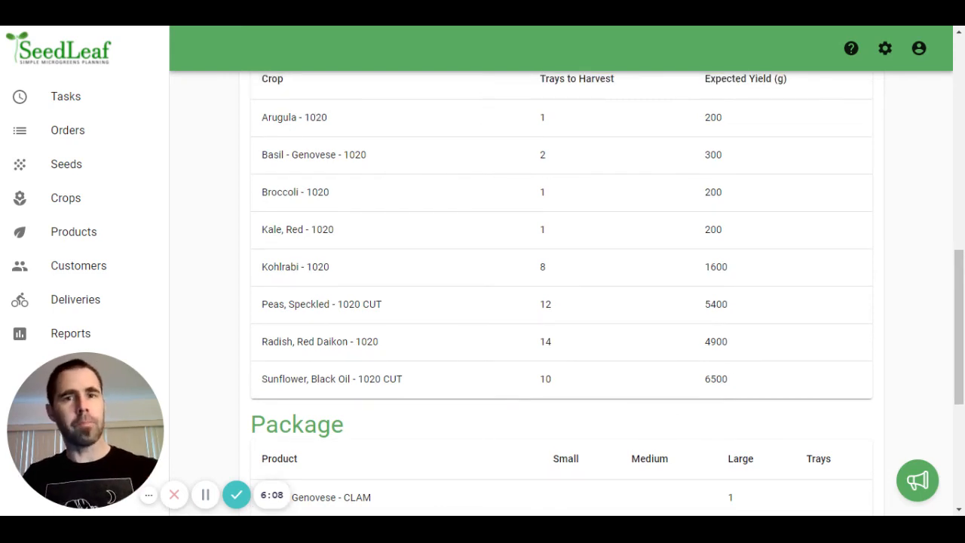
mouse_move(575, 307)
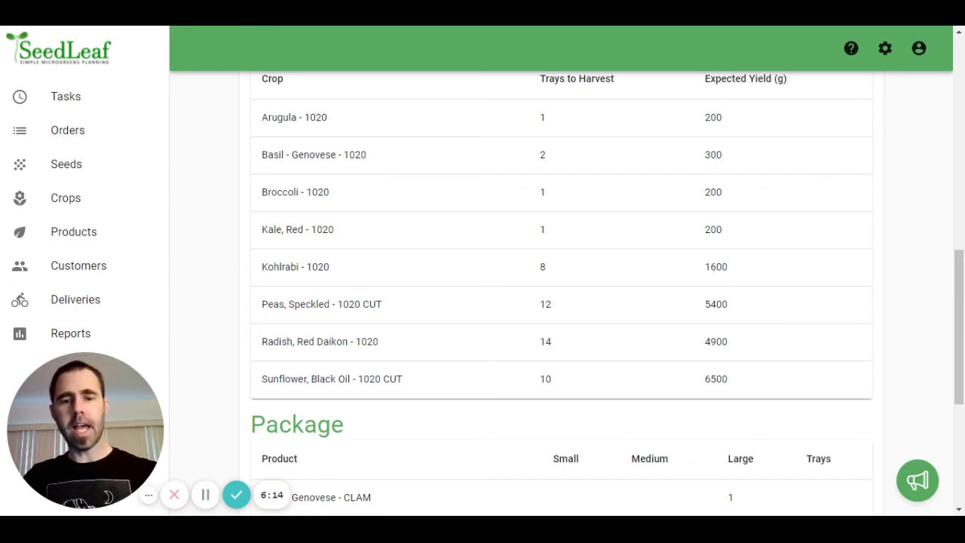
mouse_move(555, 384)
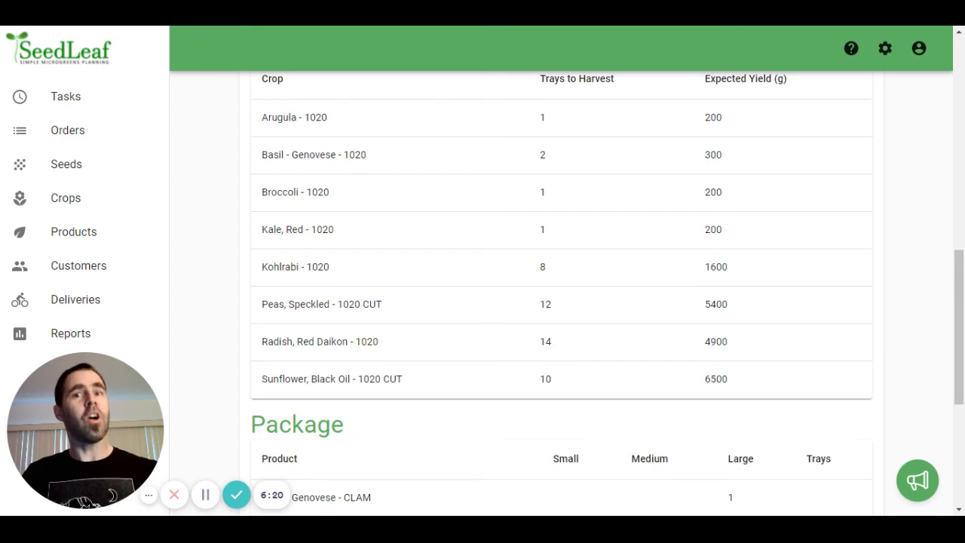
- Bring the Tuesday, February 1 Package table of small, large and tray counts for eight products fully into view
scroll("down", 3)
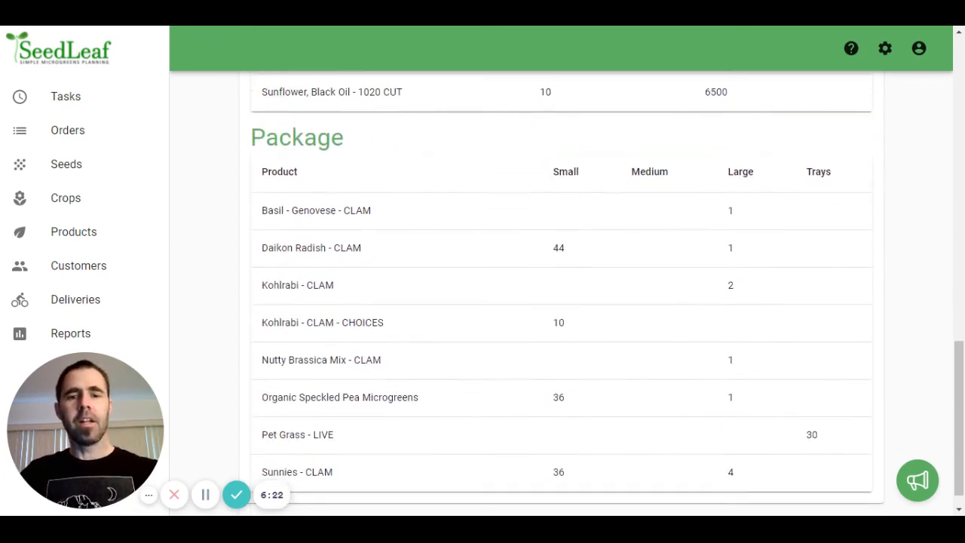
scroll("down", 3)
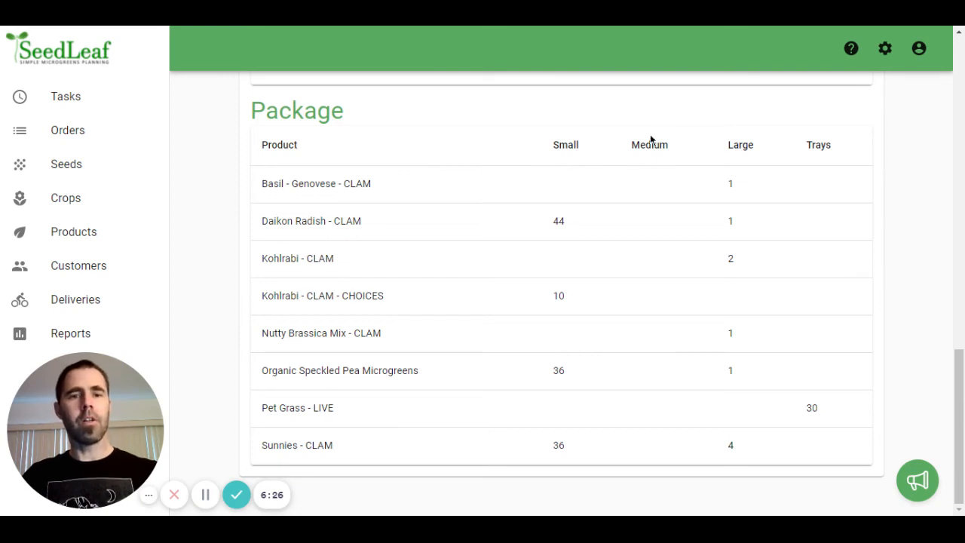
mouse_move(820, 223)
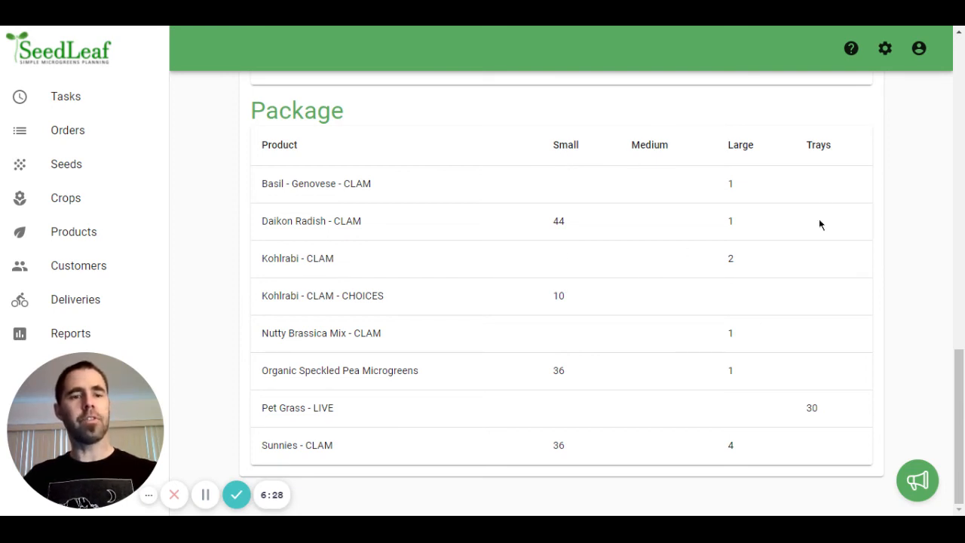
mouse_move(344, 269)
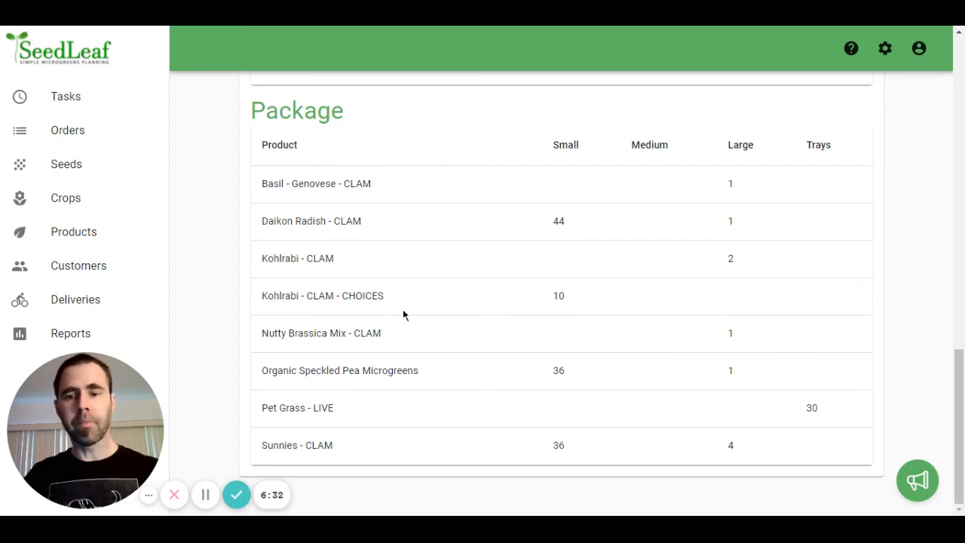
mouse_move(301, 319)
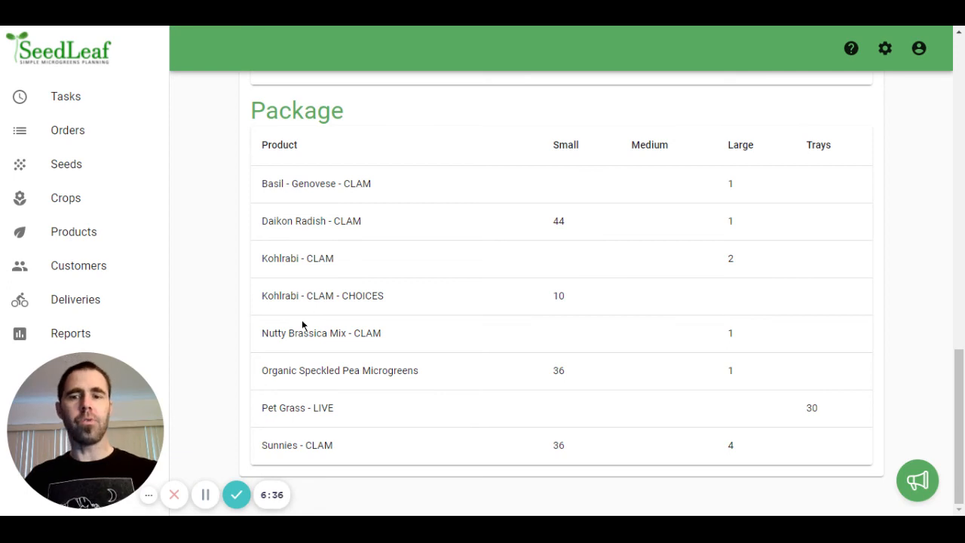
mouse_move(341, 283)
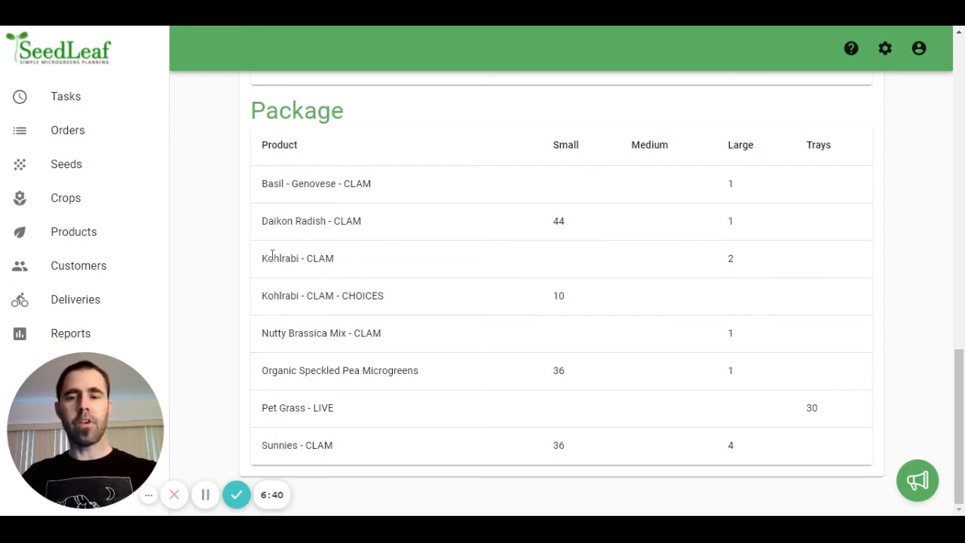
mouse_move(736, 250)
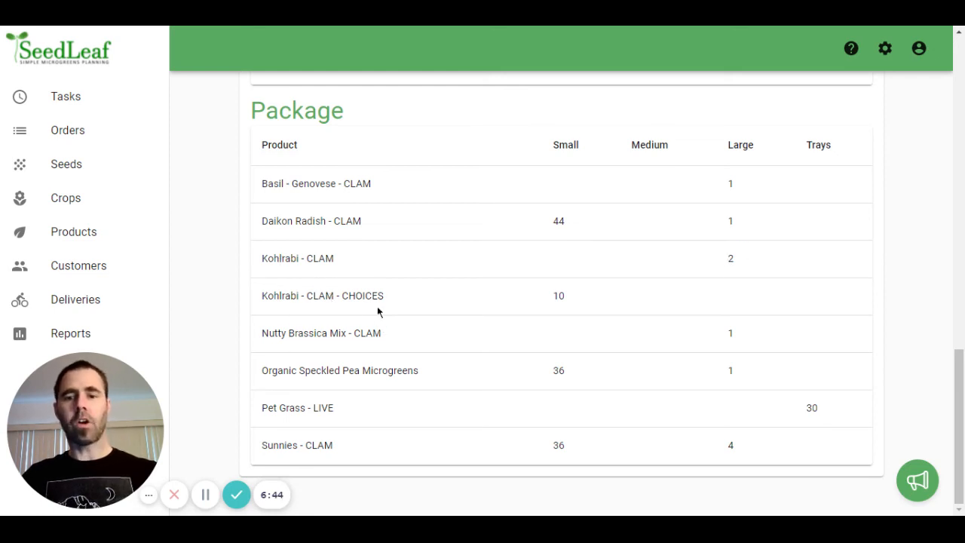
mouse_move(510, 304)
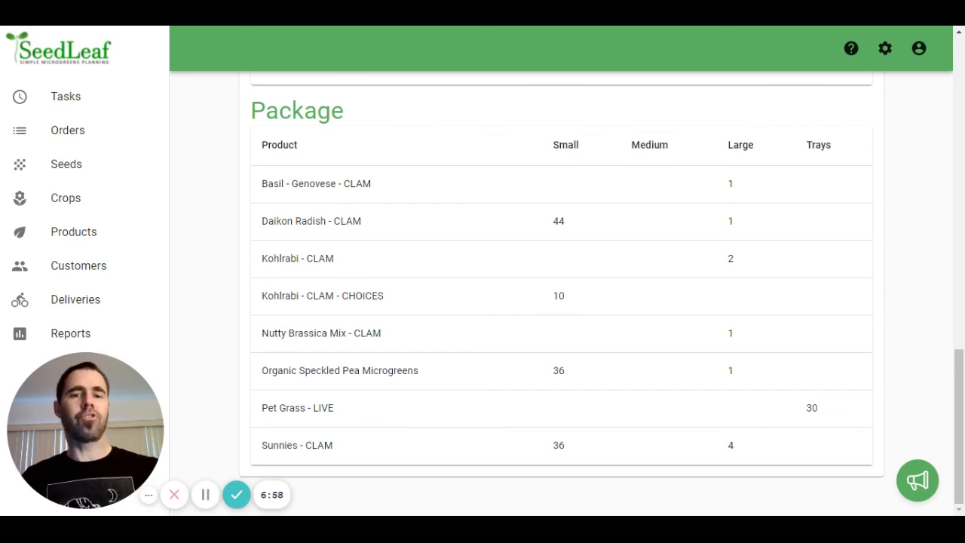
mouse_move(535, 118)
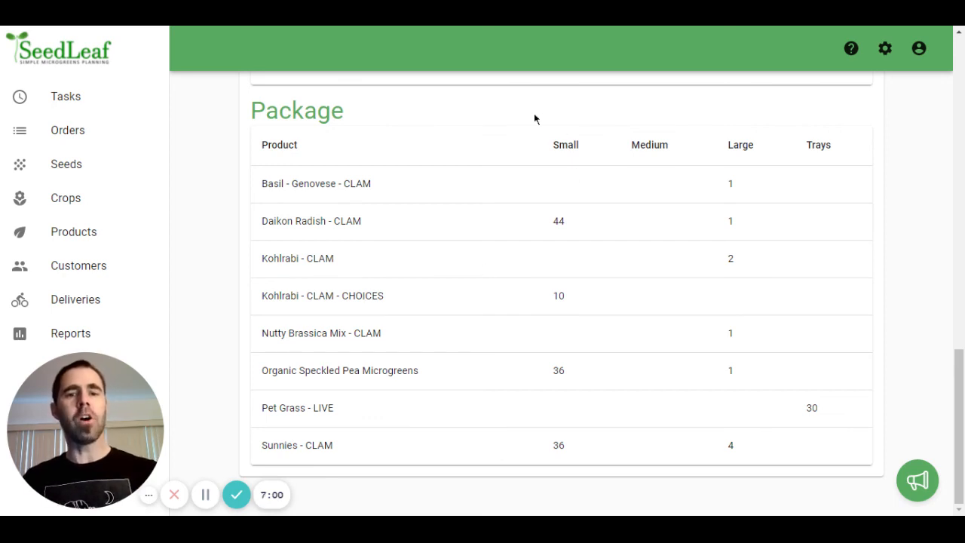
mouse_move(634, 325)
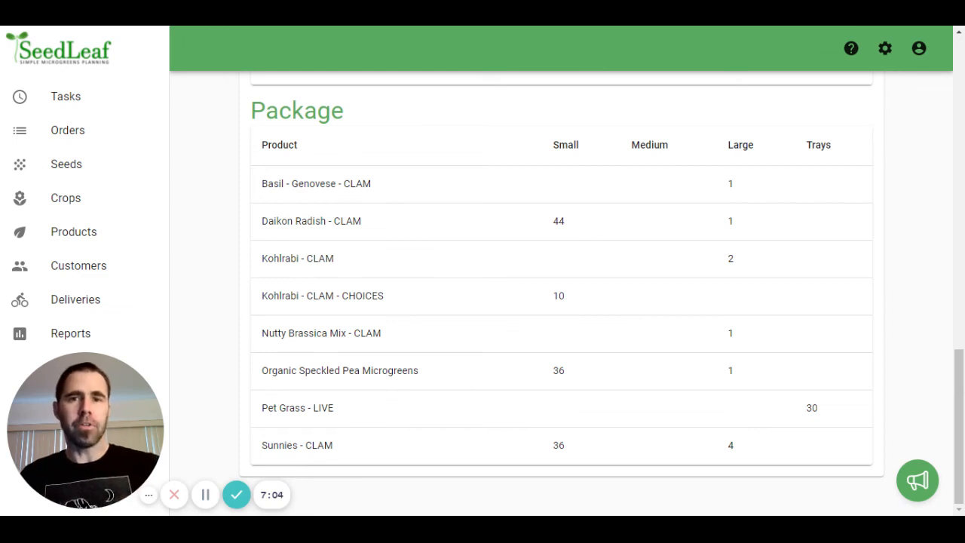
mouse_move(452, 229)
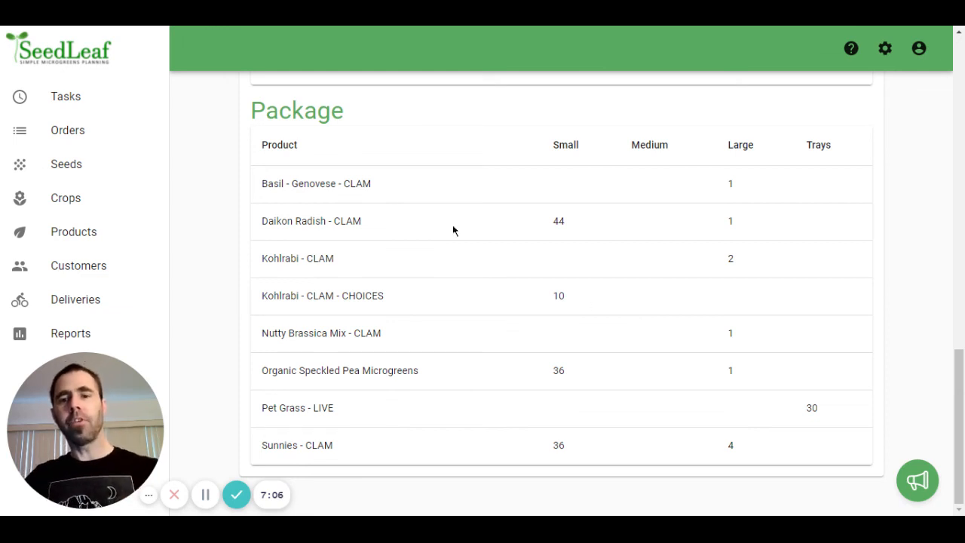
mouse_move(534, 360)
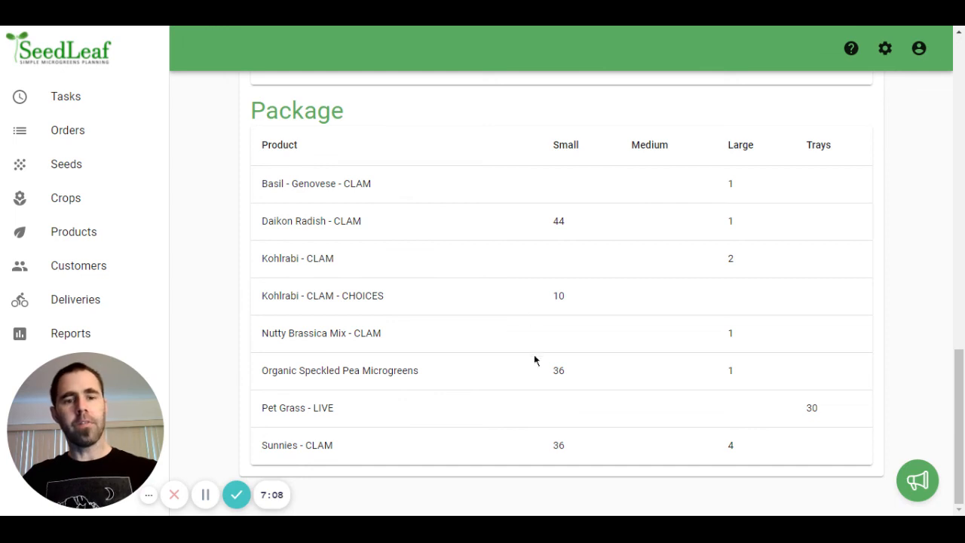
mouse_move(664, 200)
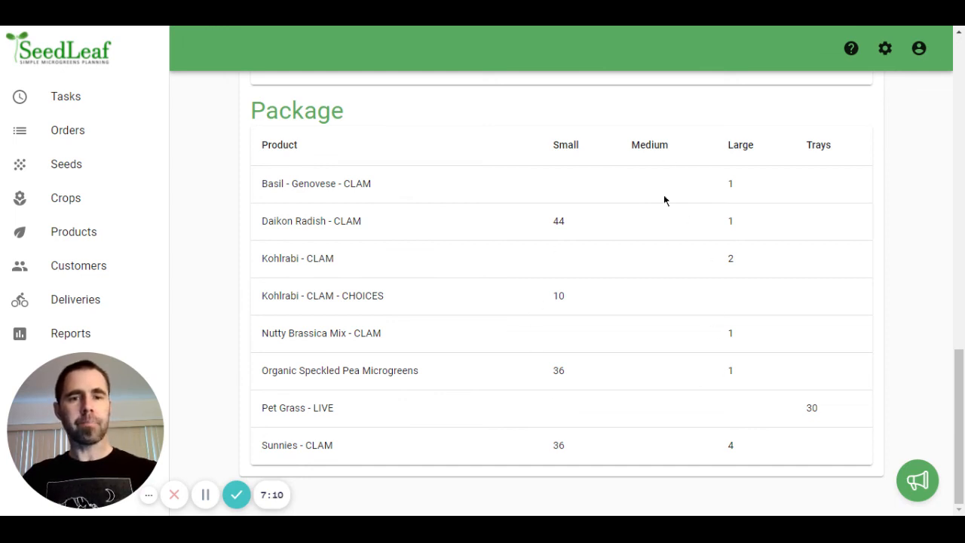
mouse_move(693, 180)
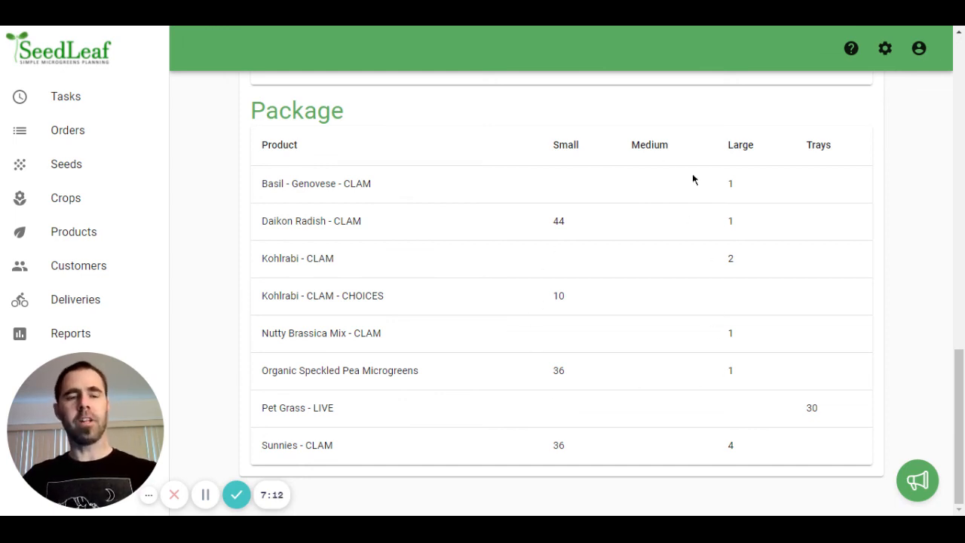
mouse_move(805, 305)
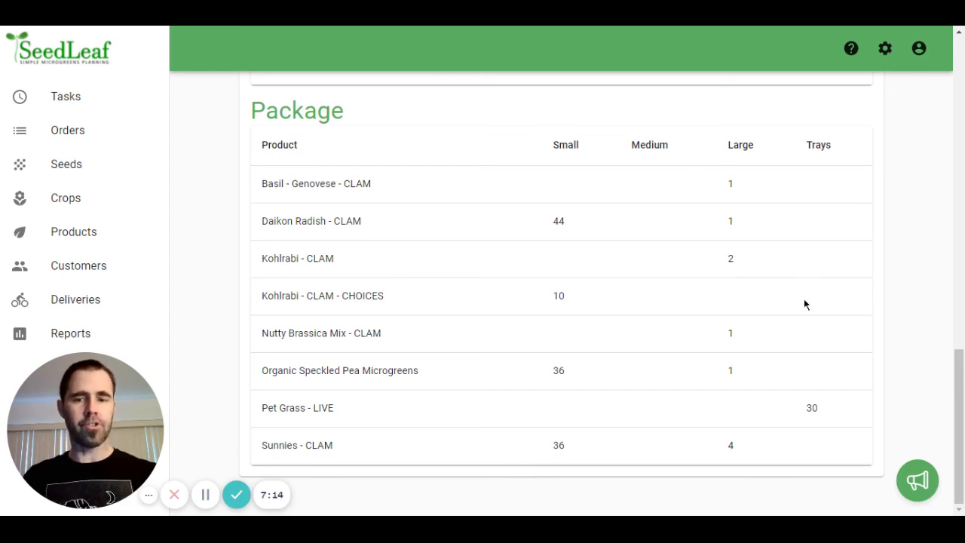